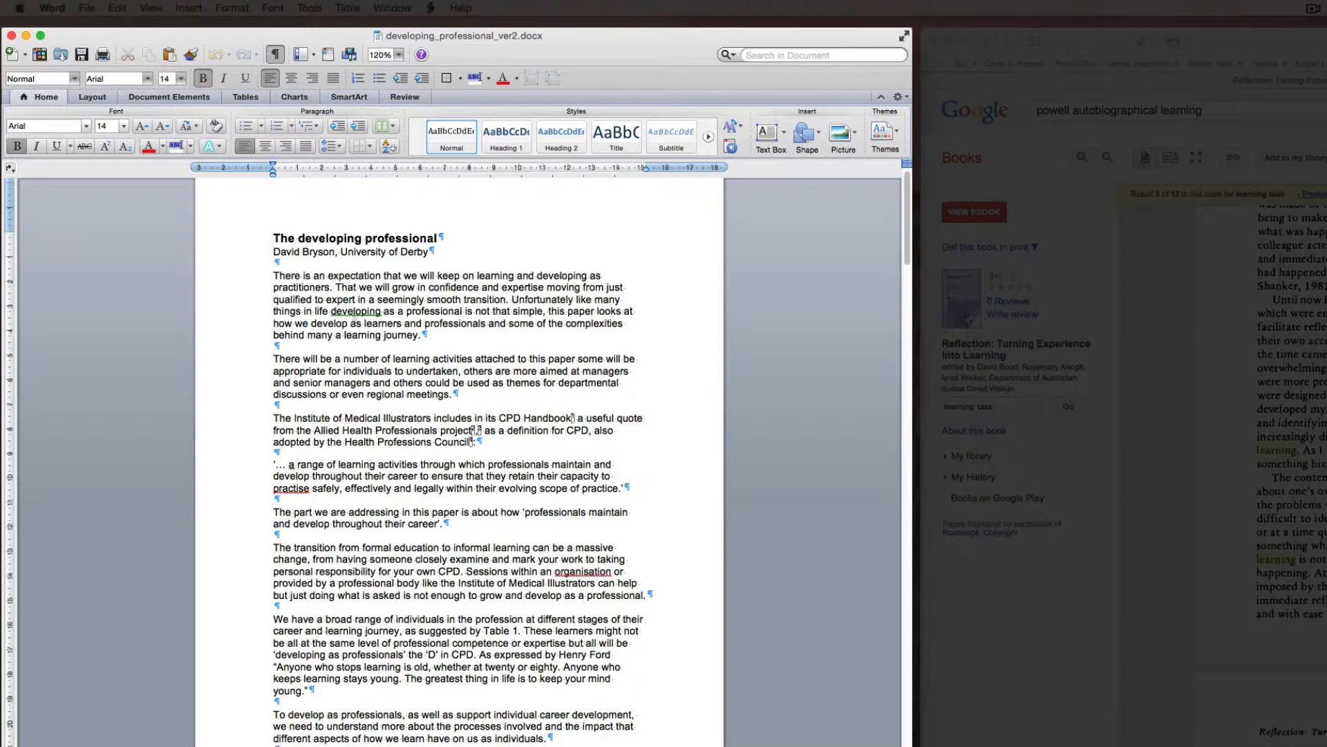
# - Scroll the paper down to the Figure 1 diagram, its caption and the Powell quotation below
pyautogui.moveTo(299, 430); pyautogui.dragTo(478, 443)
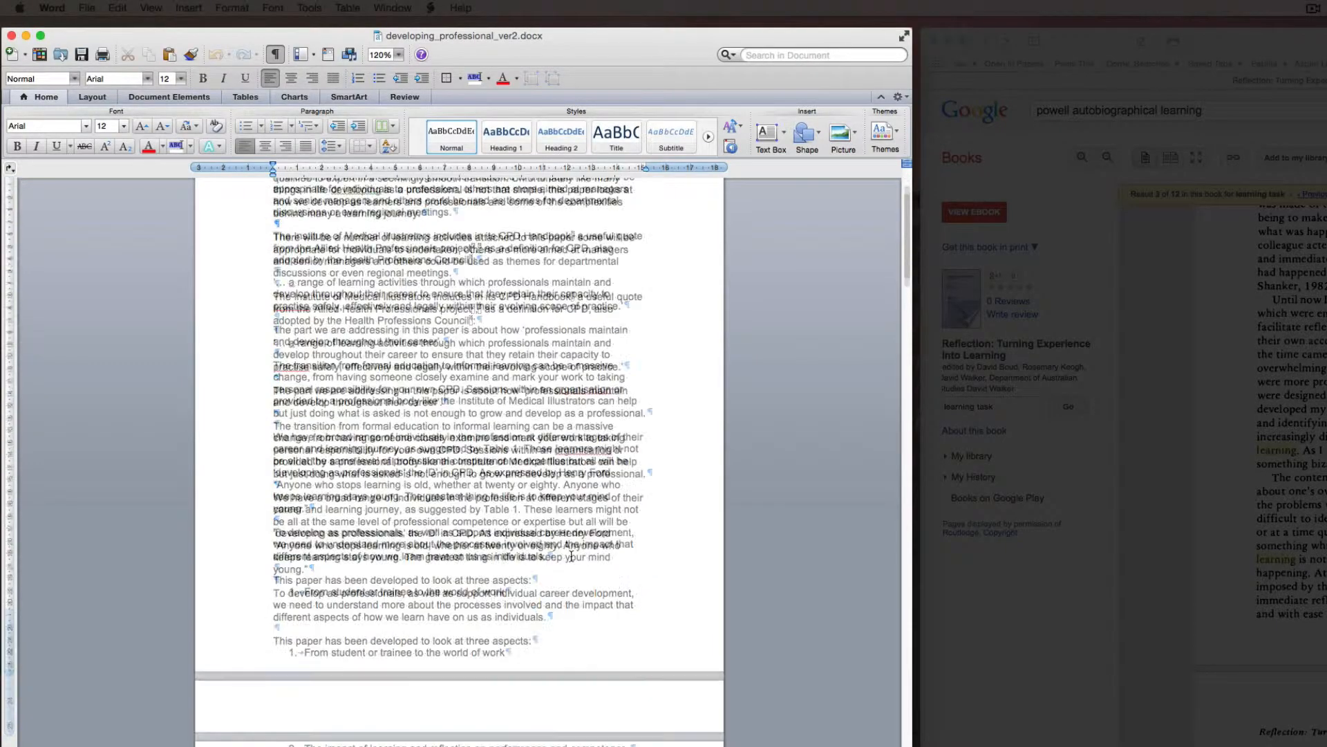
pyautogui.scroll(-3)
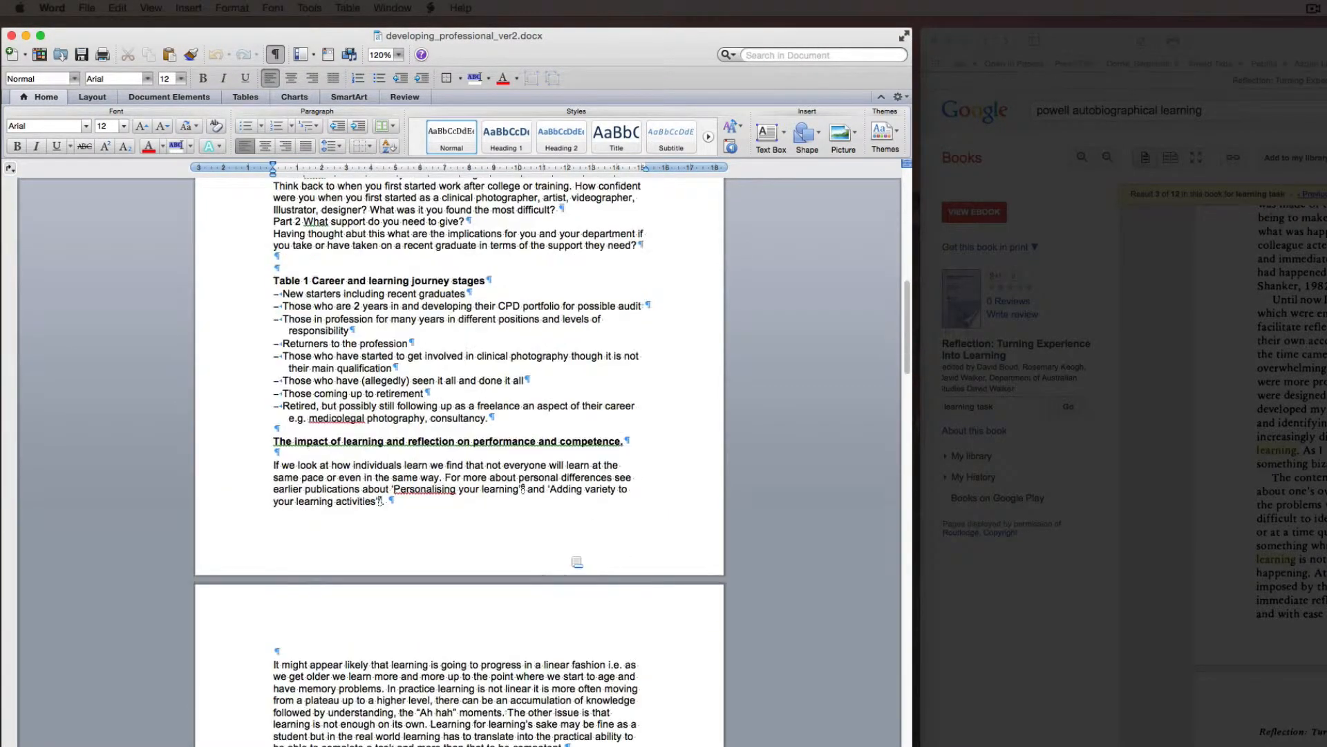
pyautogui.scroll(-3)
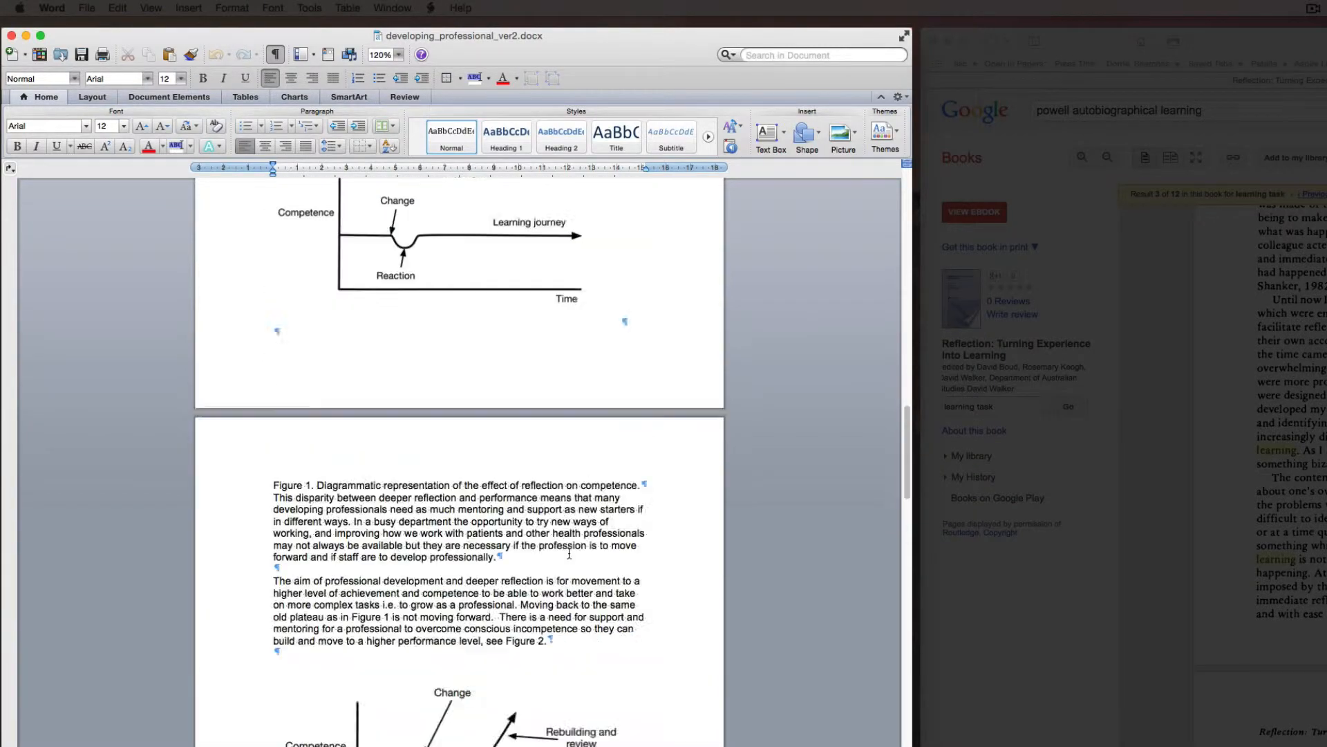
pyautogui.scroll(-3)
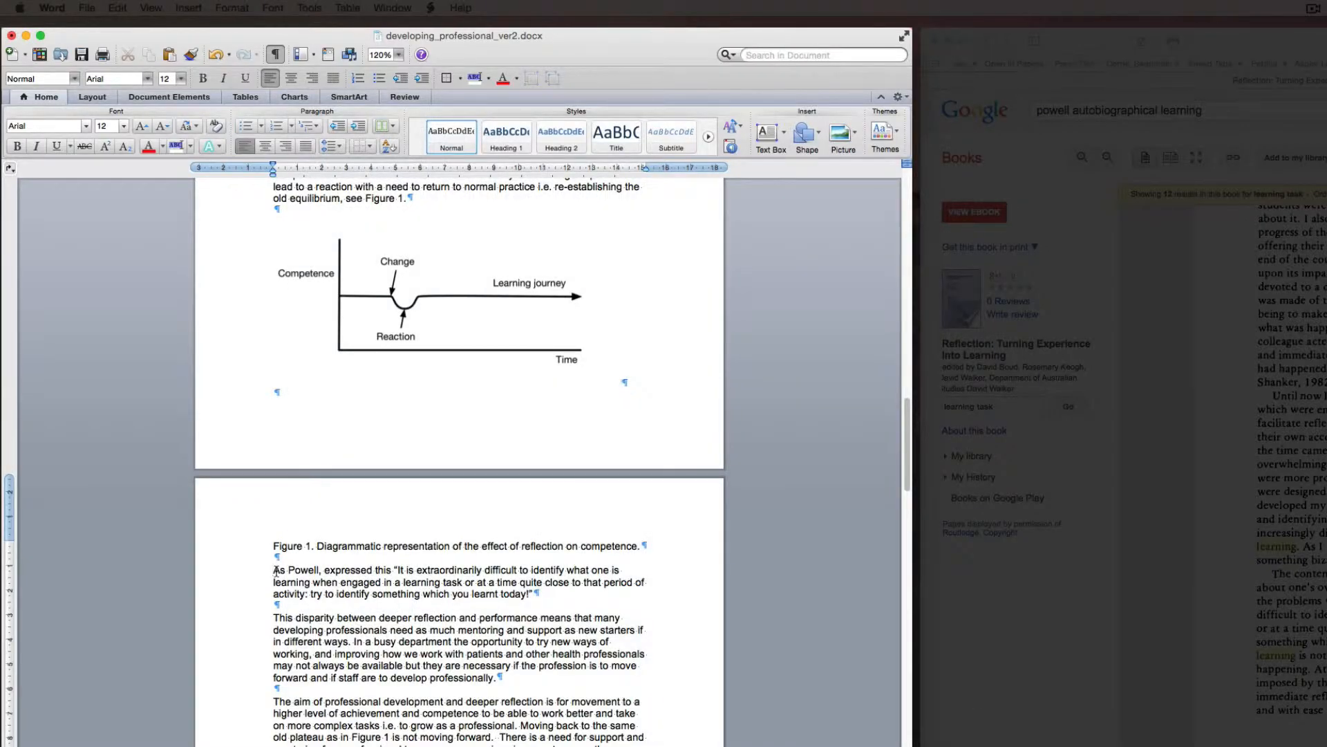
# - Select the Powell quotation text and switch to the Google Books window in Safari
pyautogui.moveTo(394, 570); pyautogui.dragTo(535, 593)
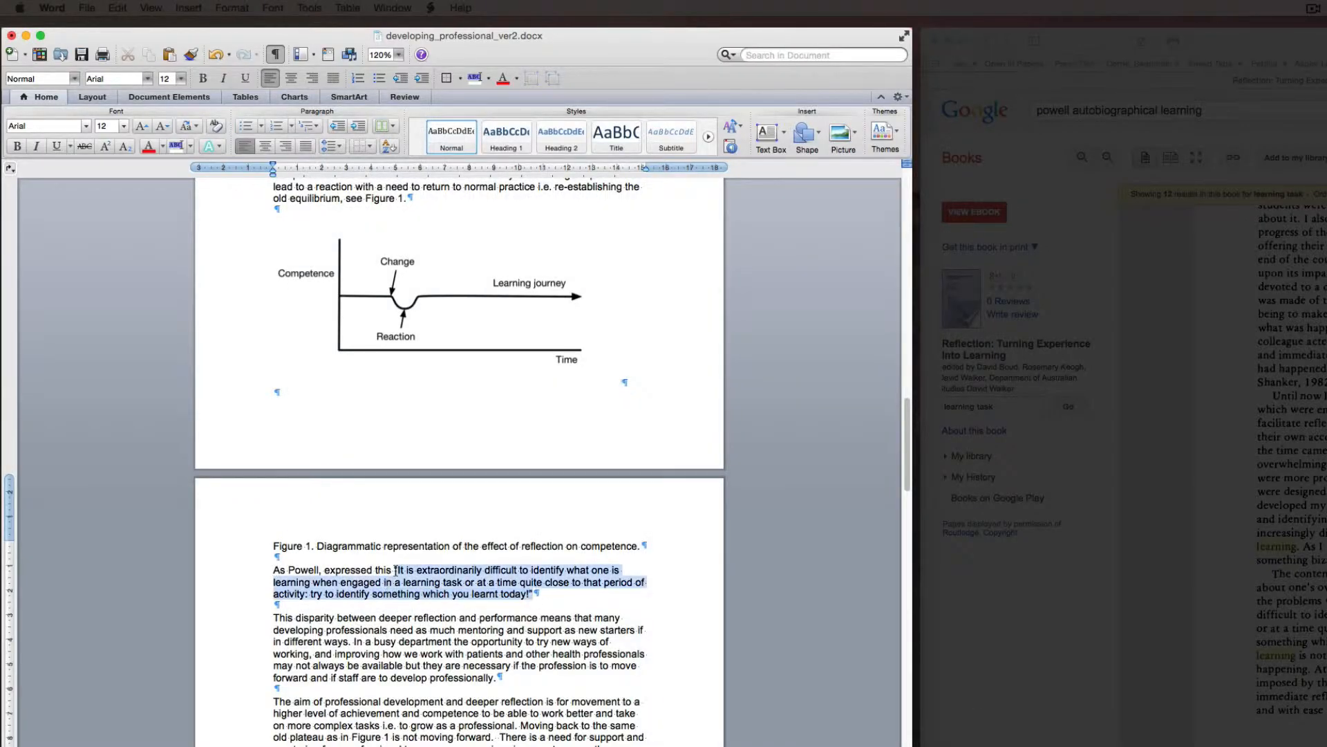
pyautogui.click(418, 582)
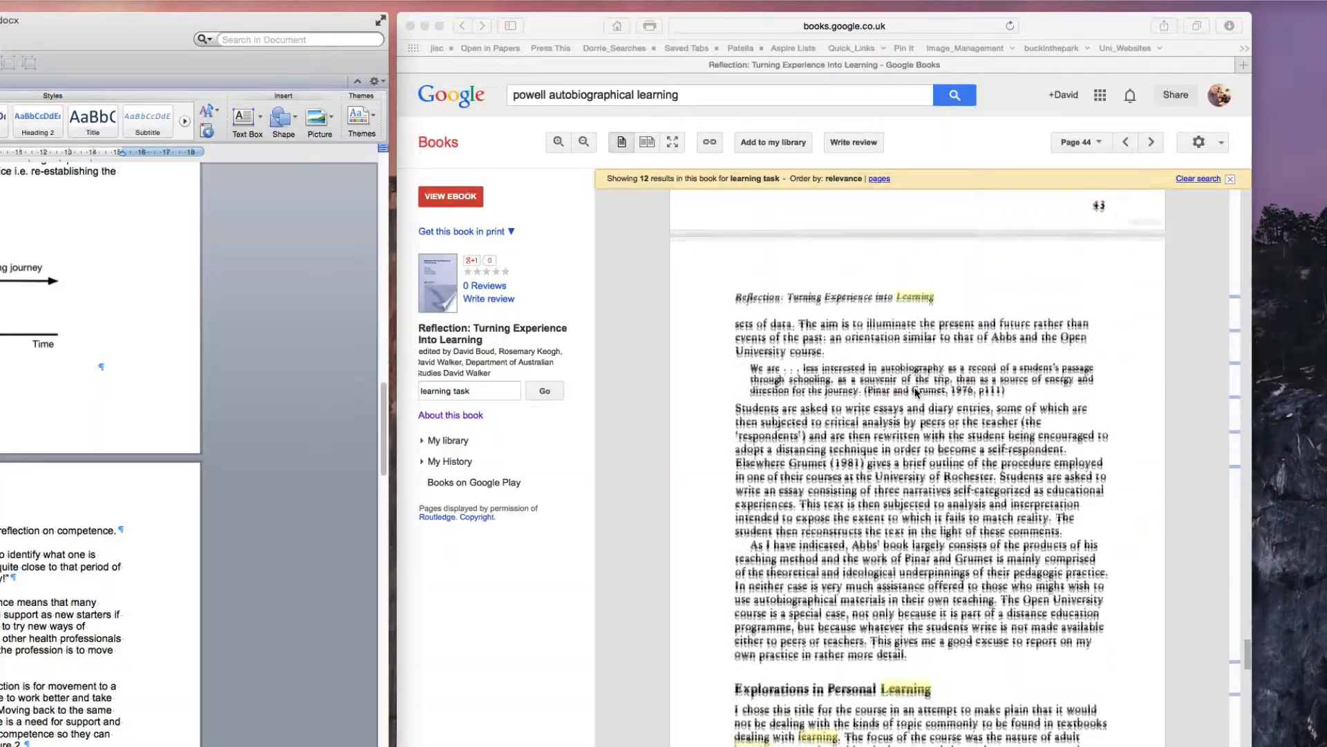
# - Page through pages 41–43 of Powell's Autobiographical Learning chapter, then return to Word
pyautogui.click(1125, 141)
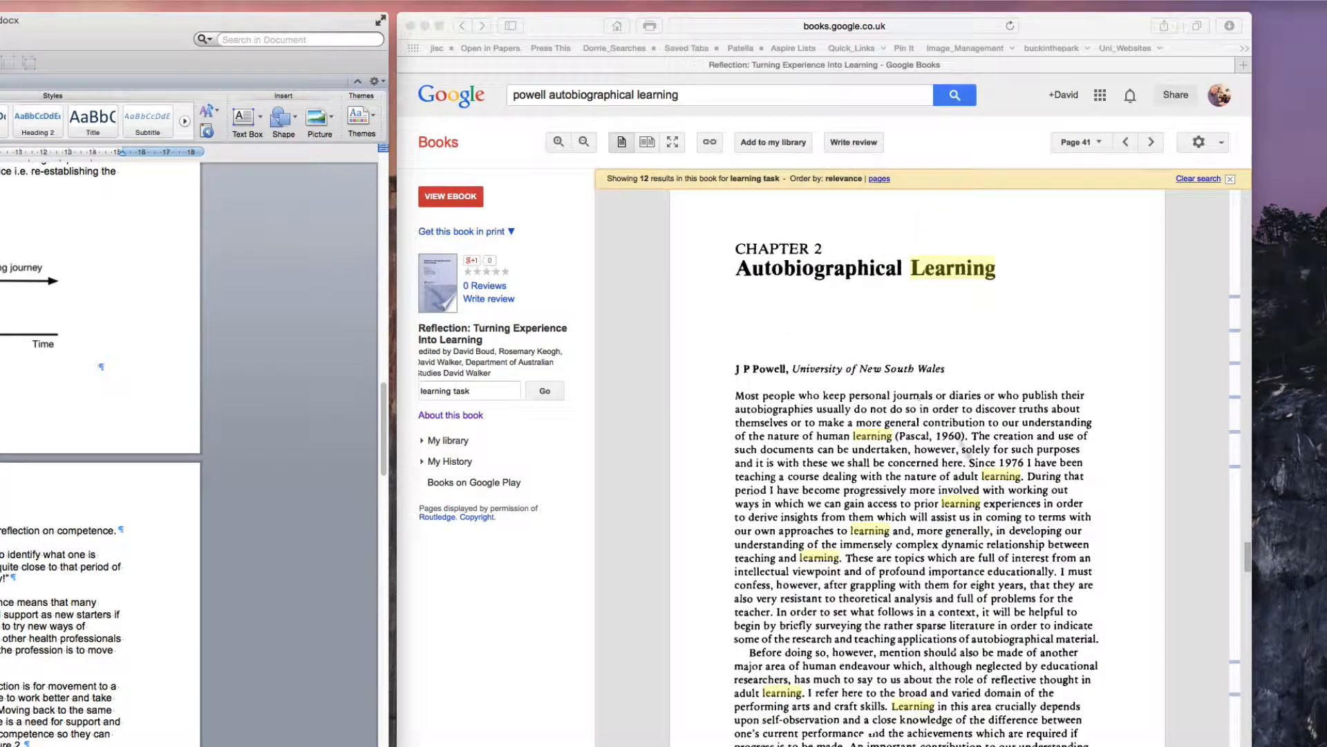
pyautogui.click(1149, 141)
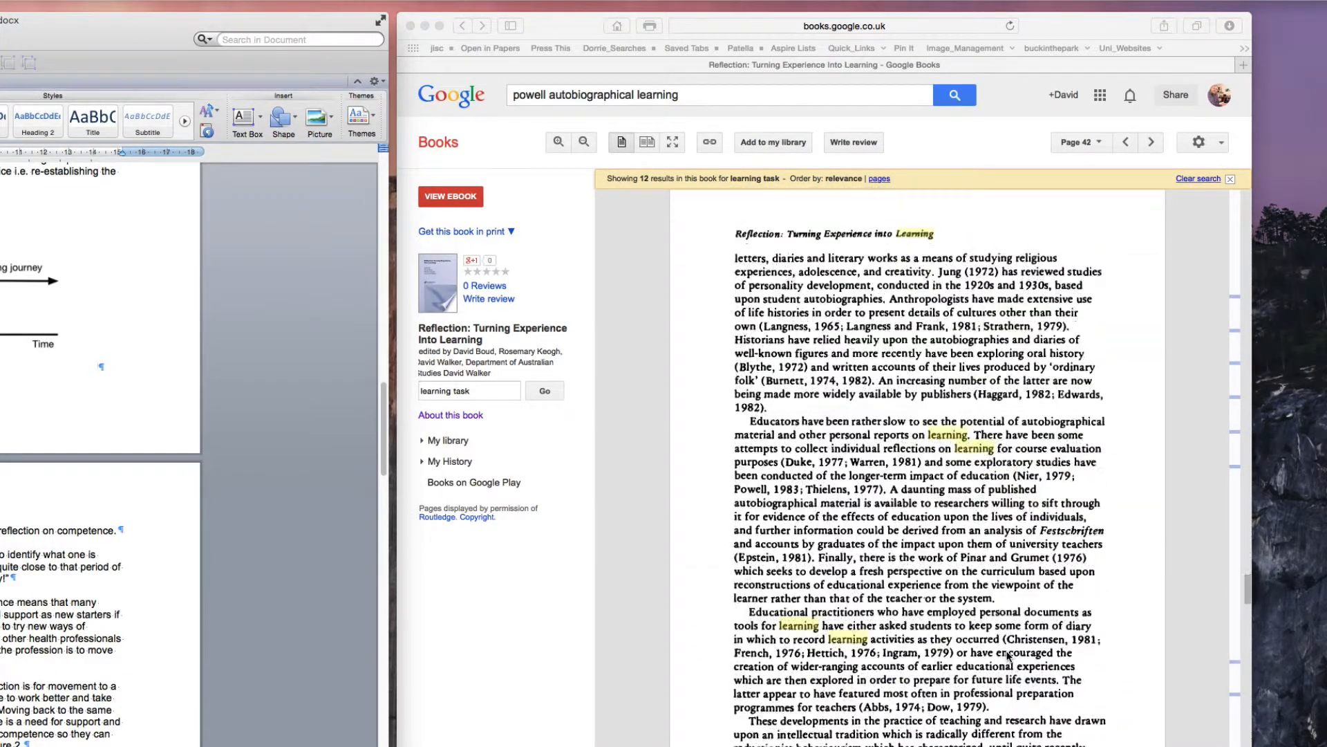
pyautogui.click(1149, 141)
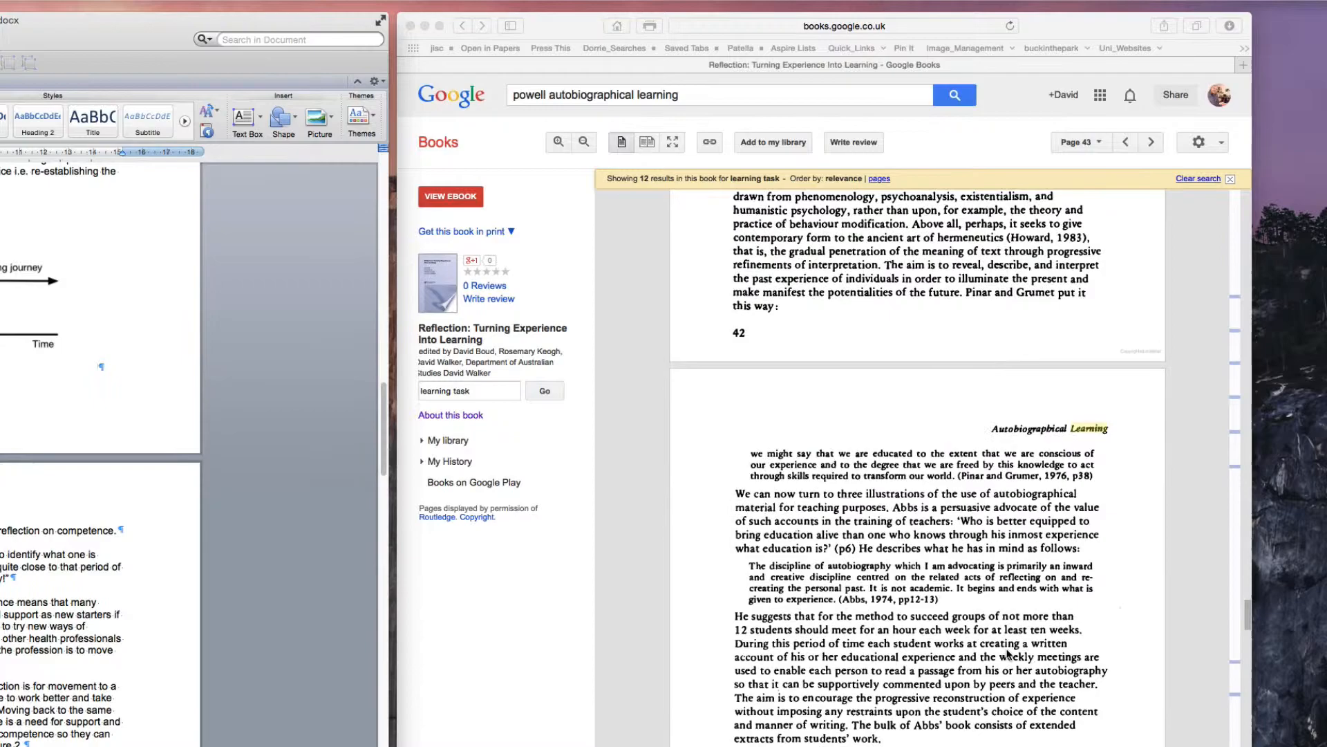
pyautogui.scroll(-3)
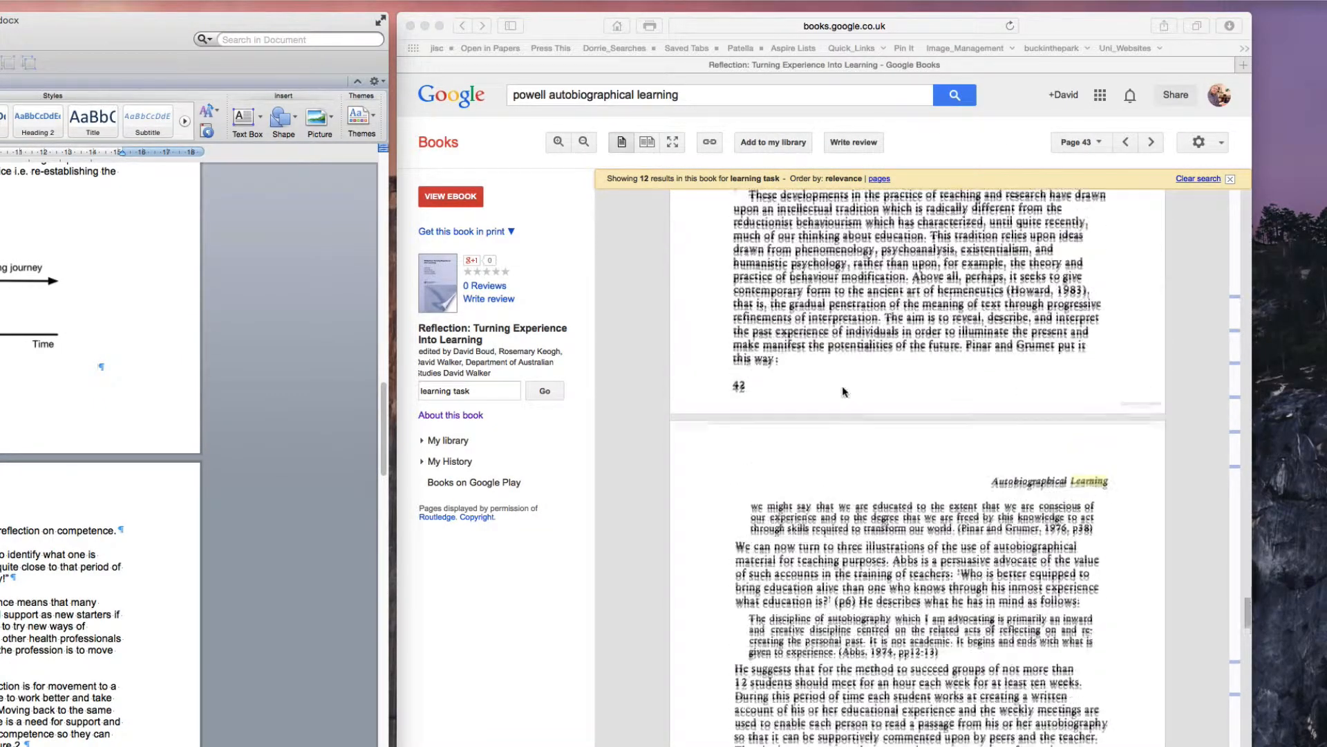
pyautogui.click(1126, 141)
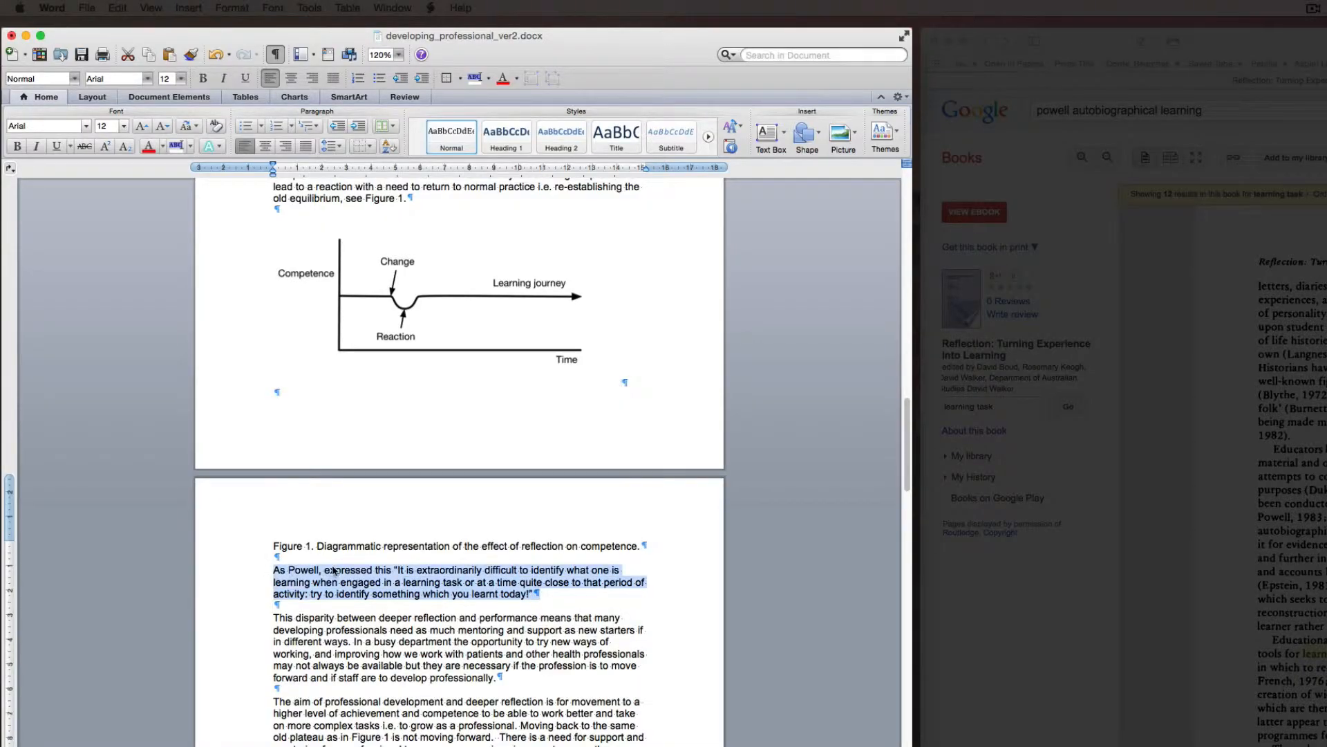
# - Place the cursor after the Powell quote's closing mark and start Insert > Footnote
pyautogui.click(320, 570)
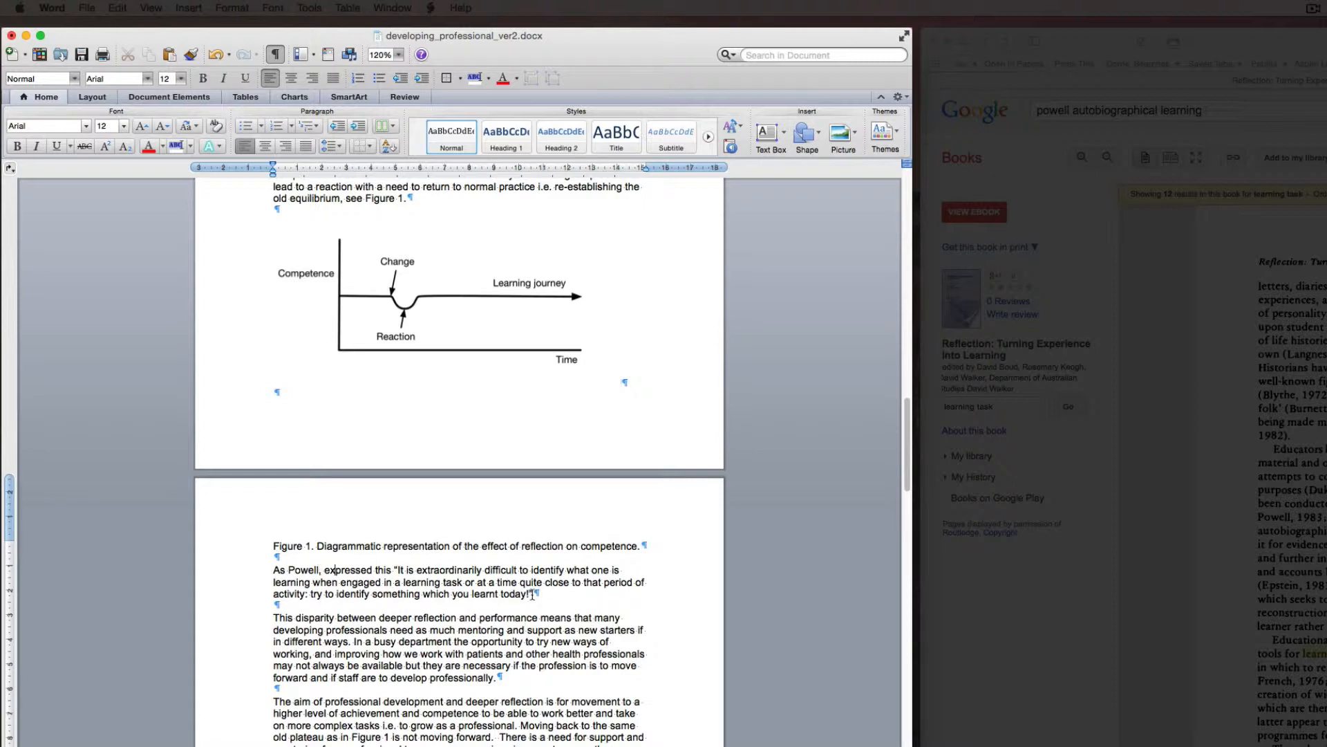
pyautogui.moveTo(609, 590)
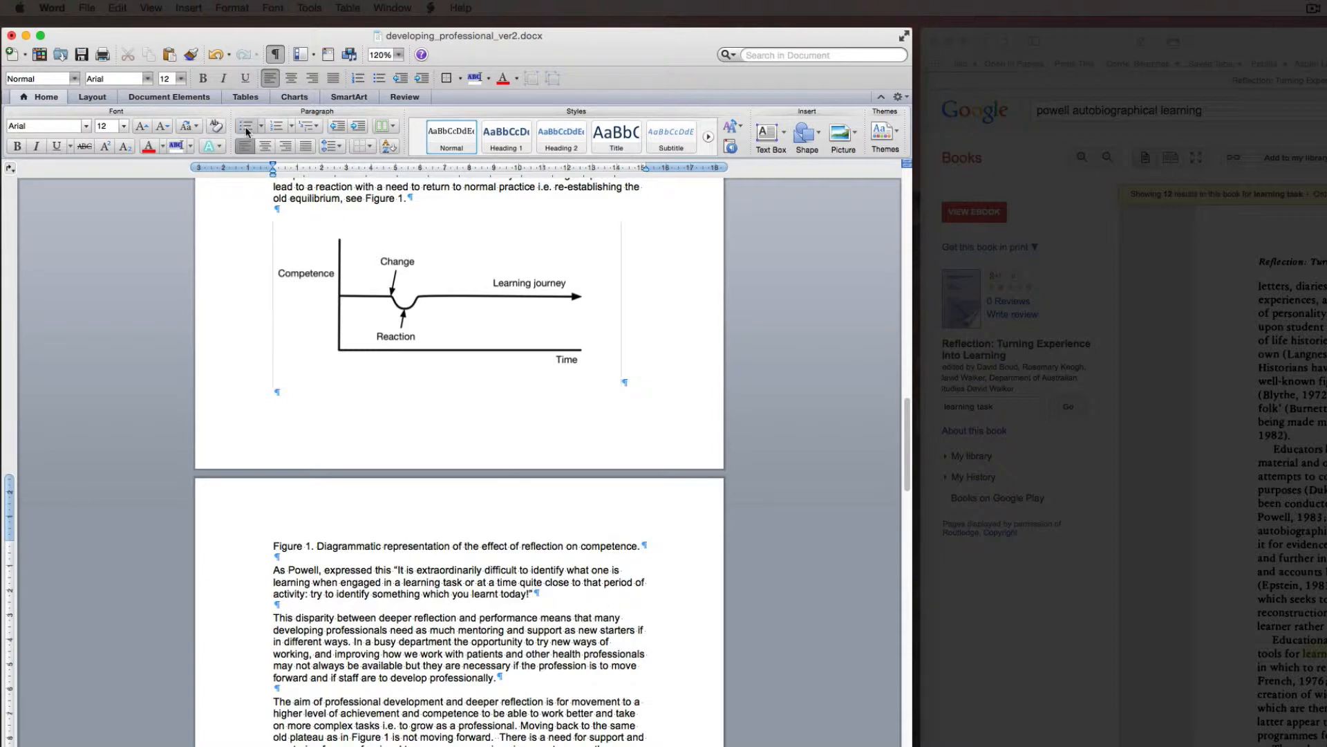
pyautogui.click(188, 9)
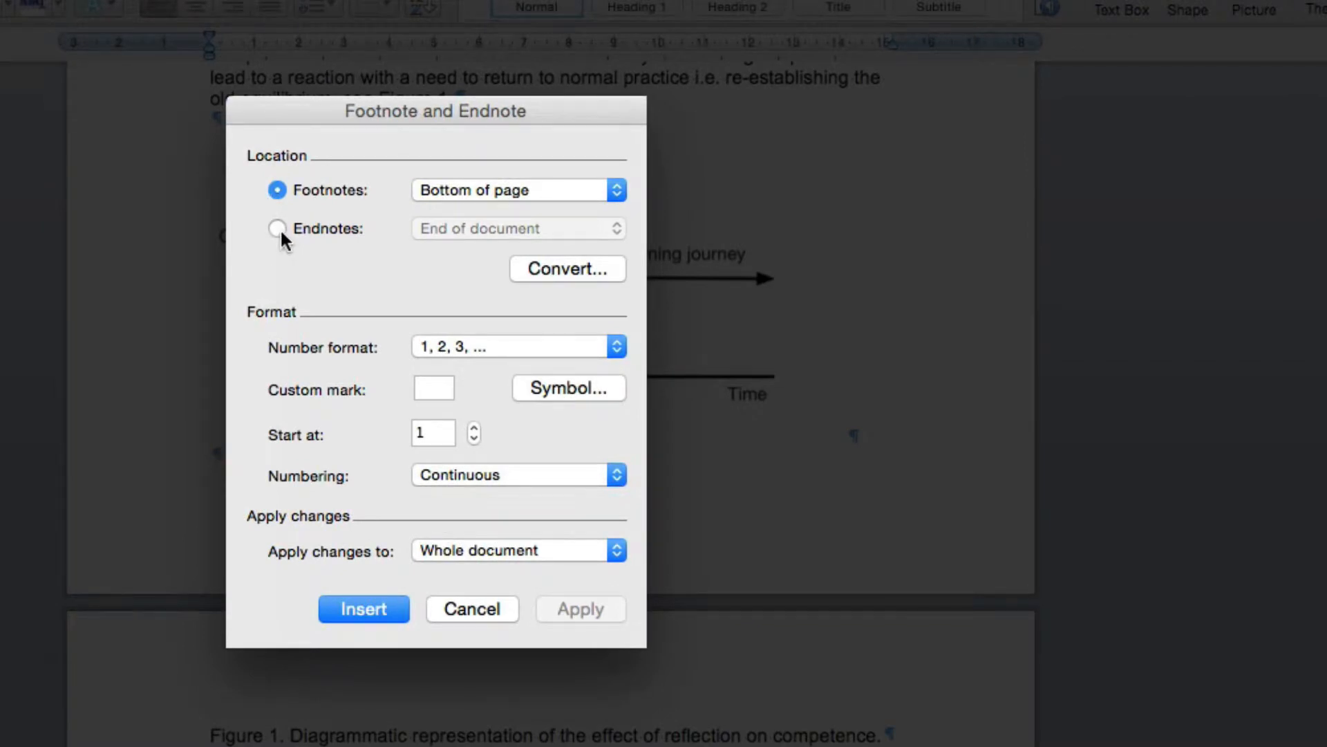
pyautogui.moveTo(411, 203)
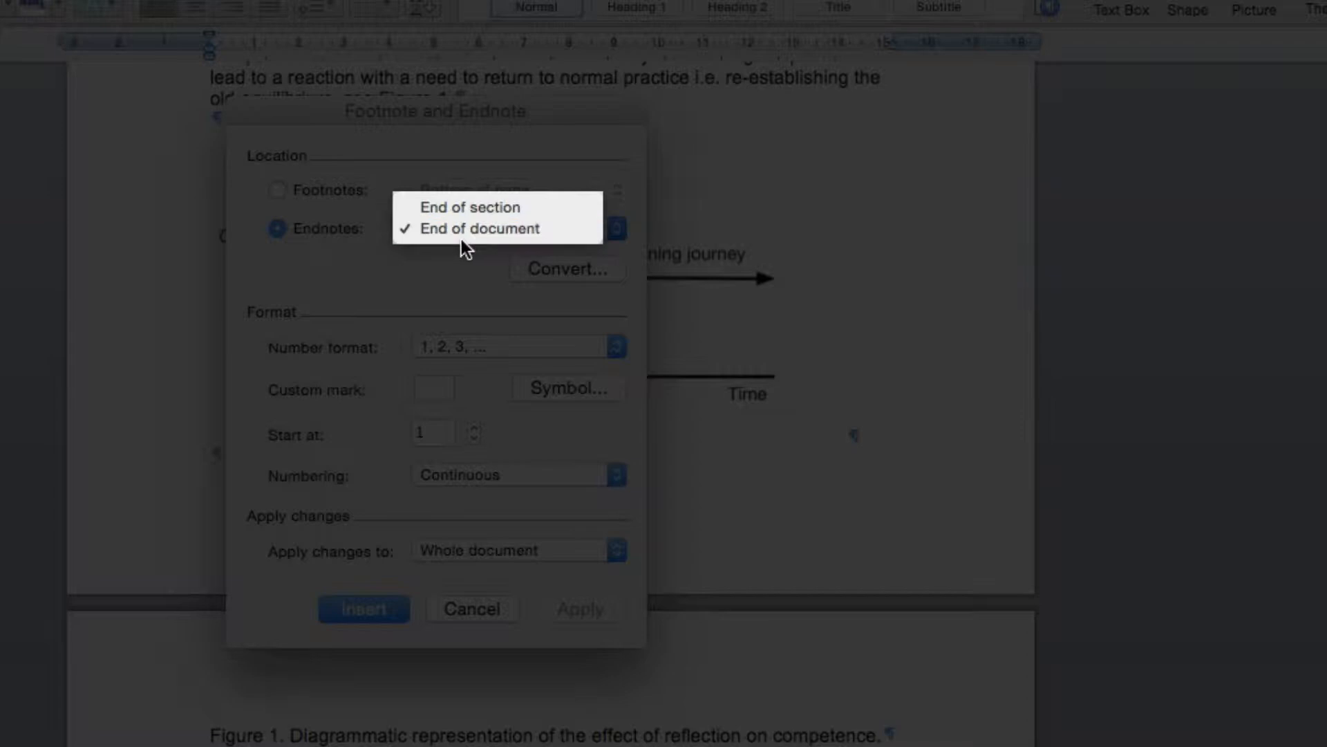
# - Insert an endnote at end of document with 1, 2, 3 numbering after the quote
pyautogui.click(480, 229)
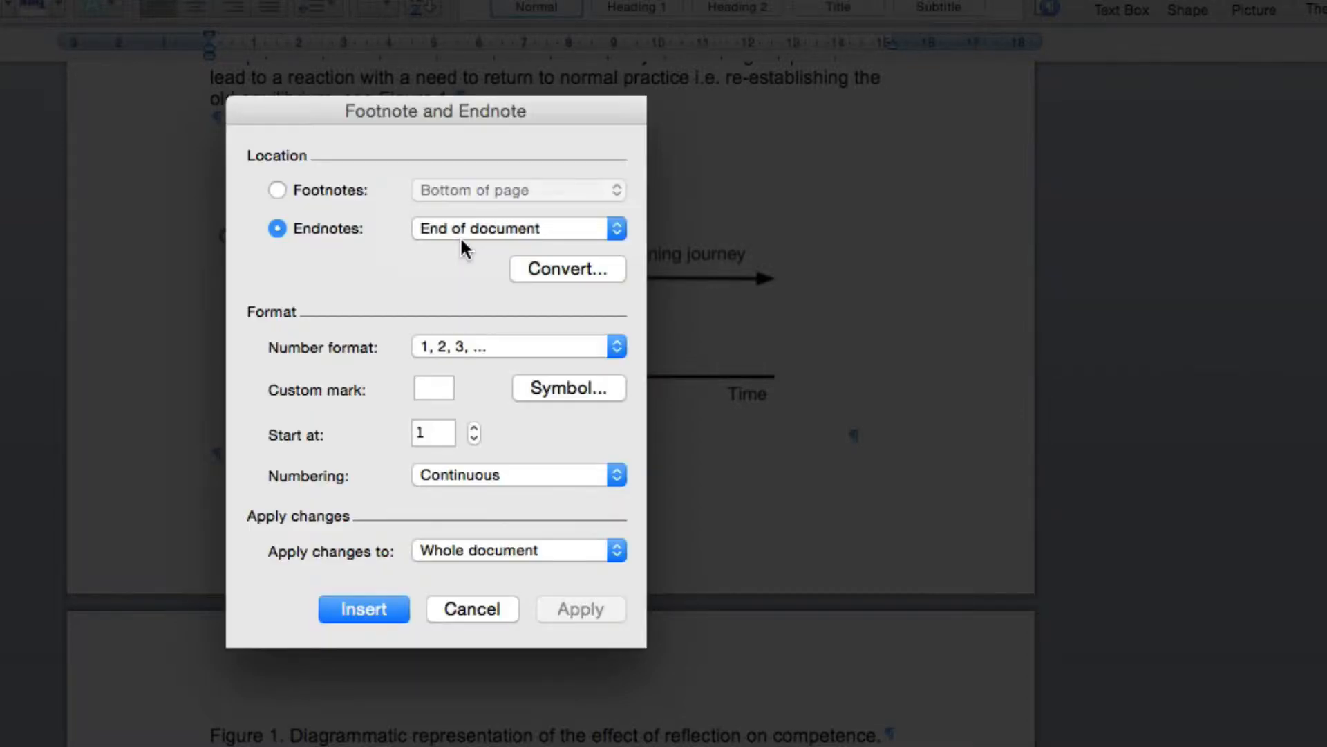
pyautogui.moveTo(516, 347)
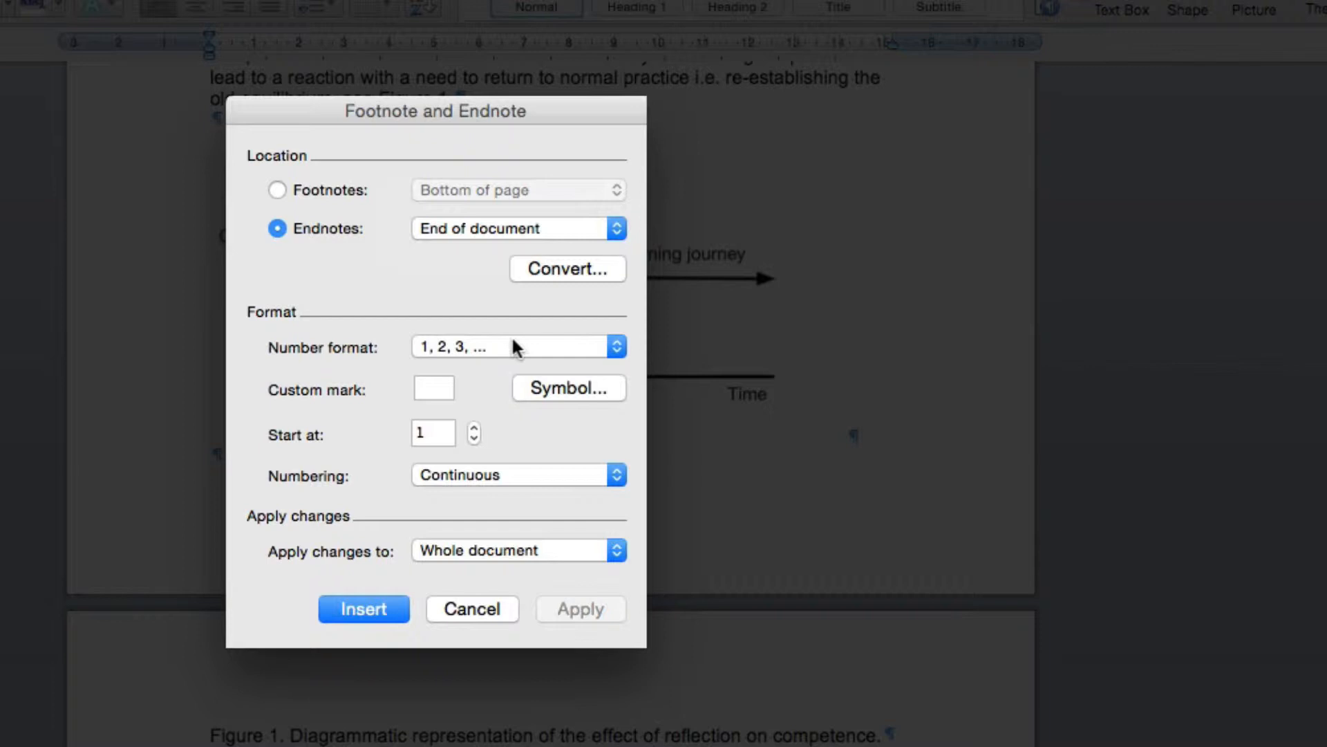
pyautogui.click(516, 347)
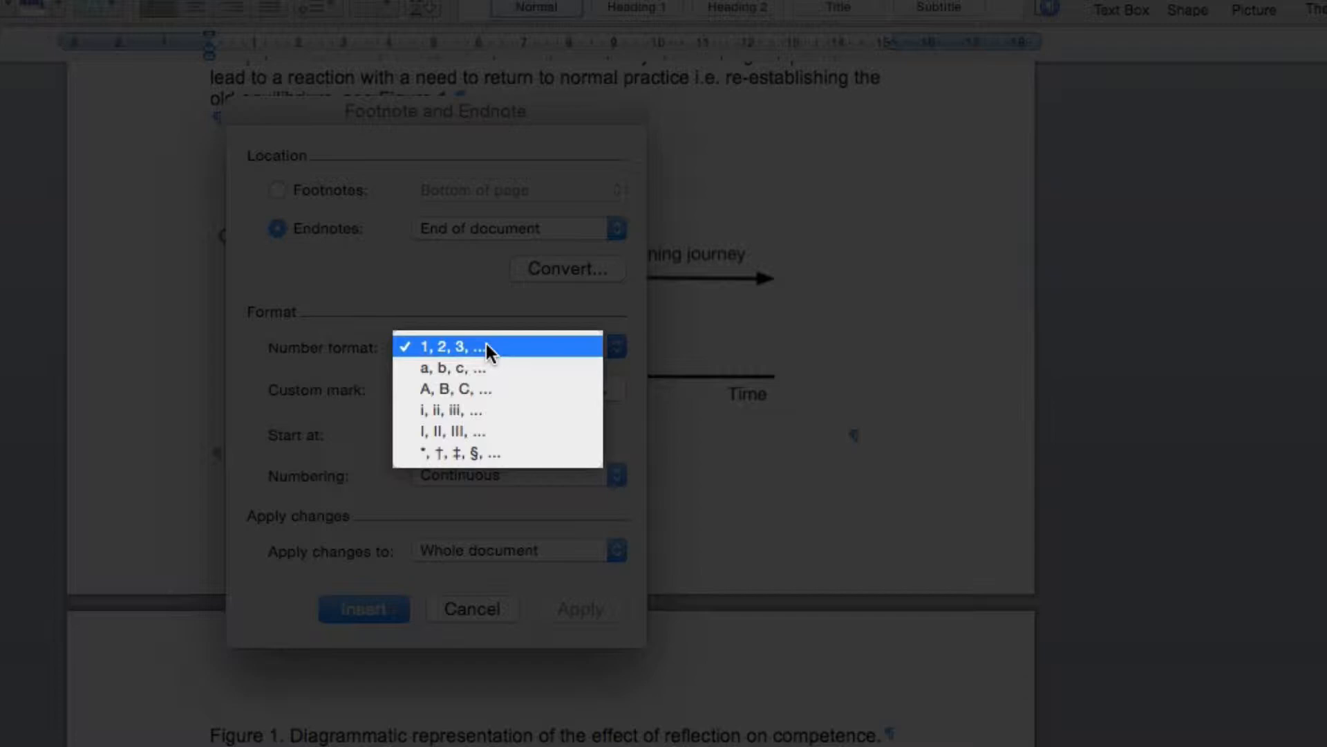
pyautogui.moveTo(496, 454)
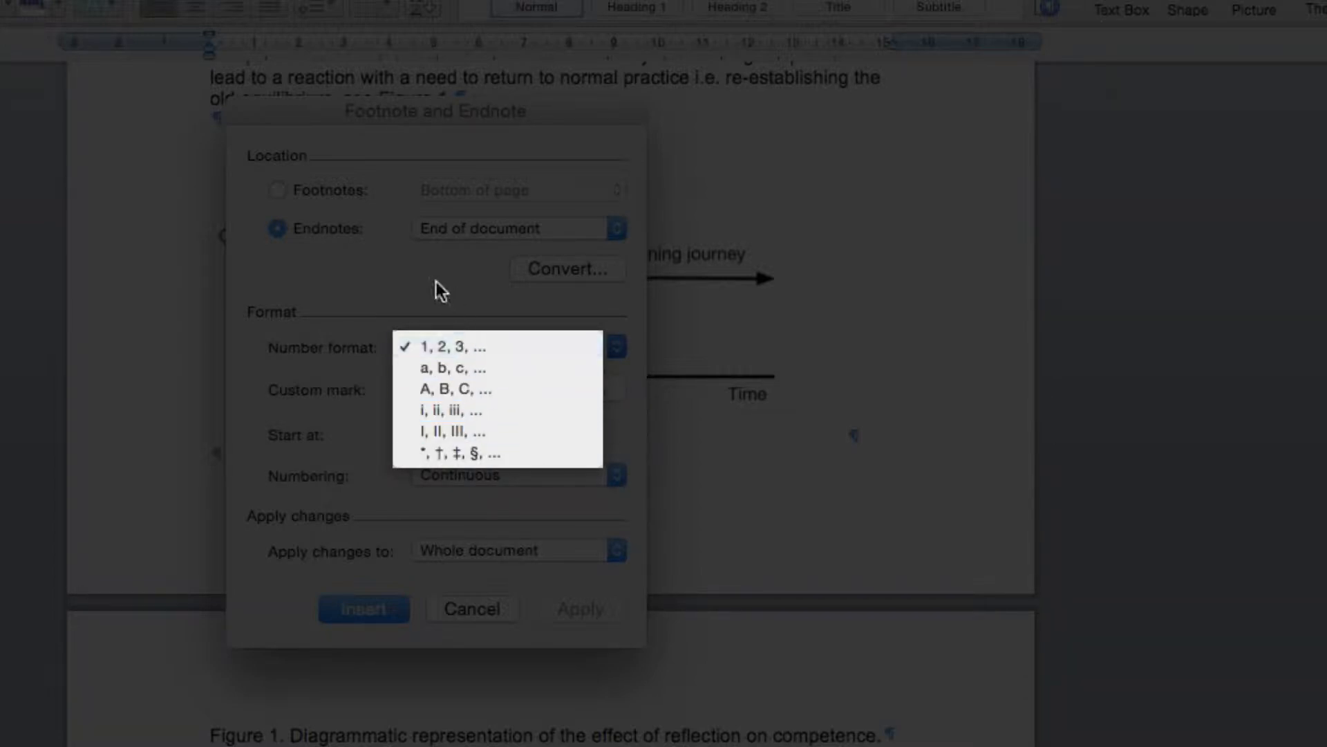
pyautogui.click(453, 346)
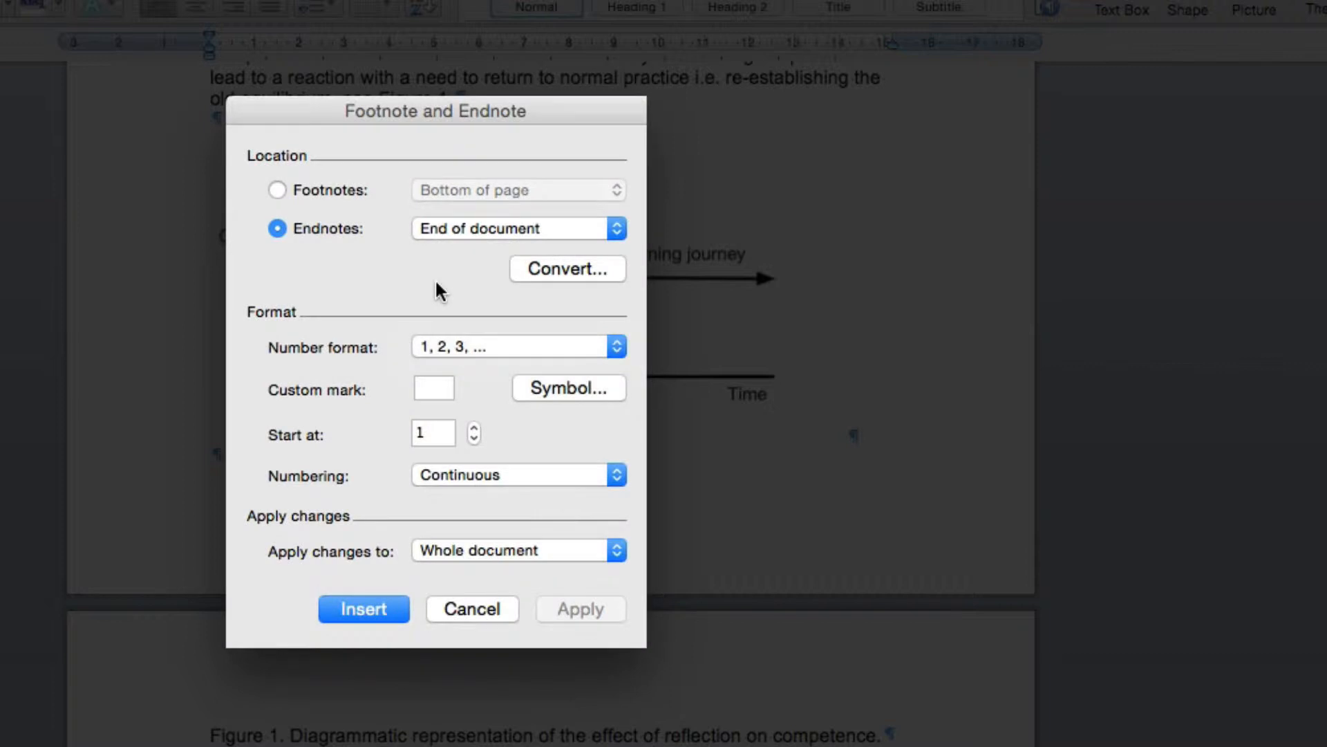
pyautogui.moveTo(485, 459)
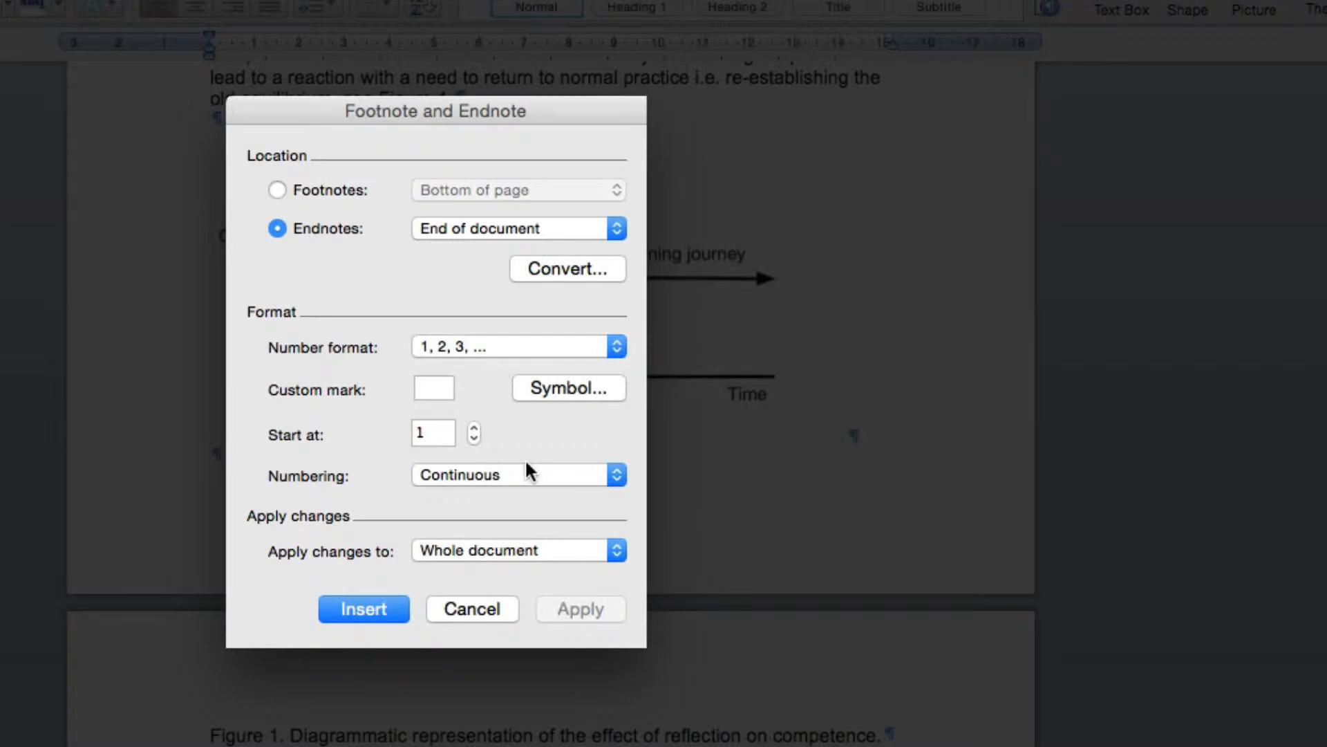
pyautogui.moveTo(532, 466)
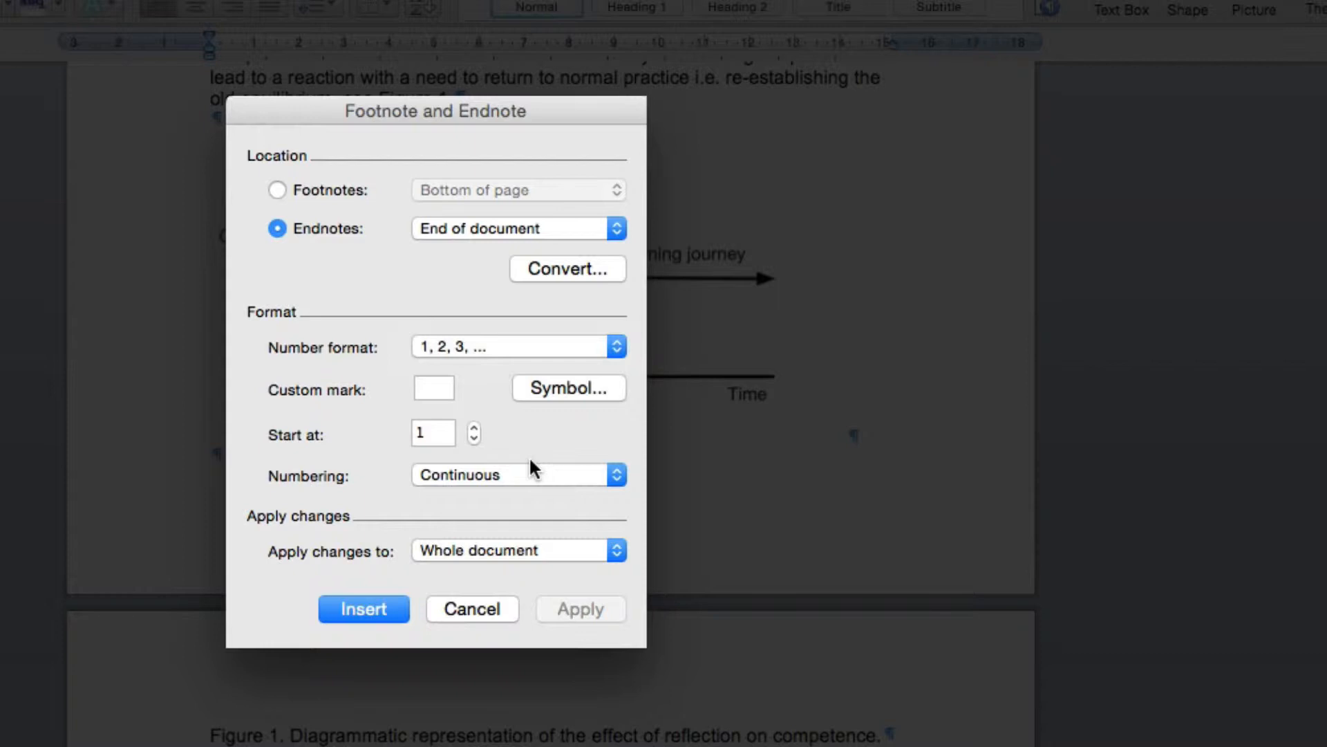
pyautogui.moveTo(504, 567)
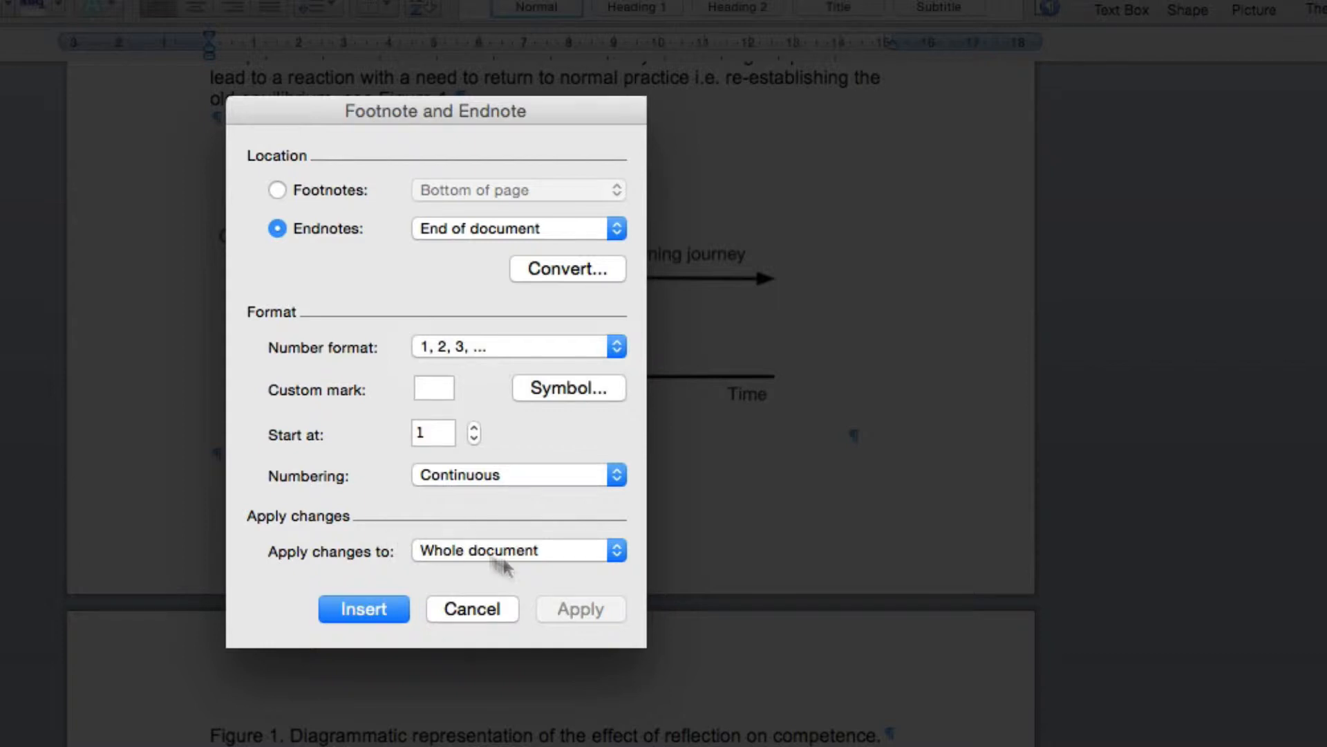
pyautogui.moveTo(284, 534)
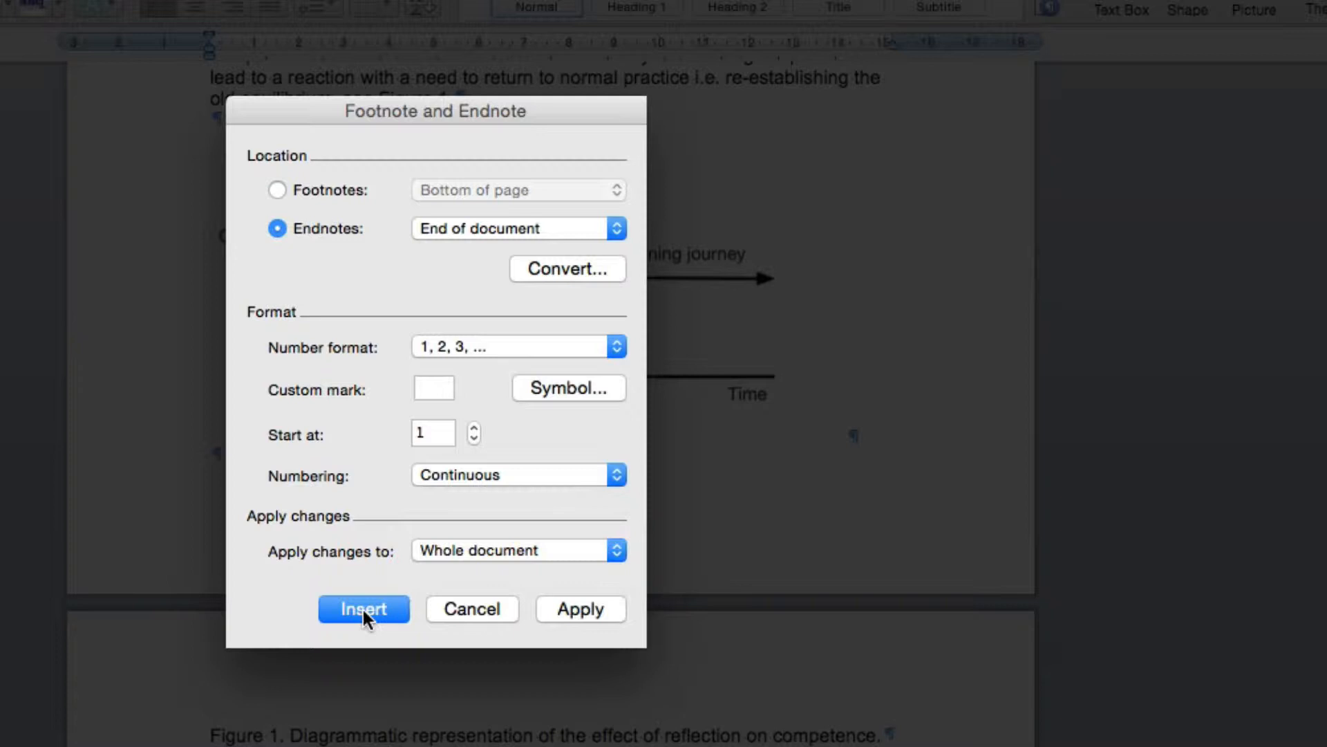
pyautogui.click(363, 609)
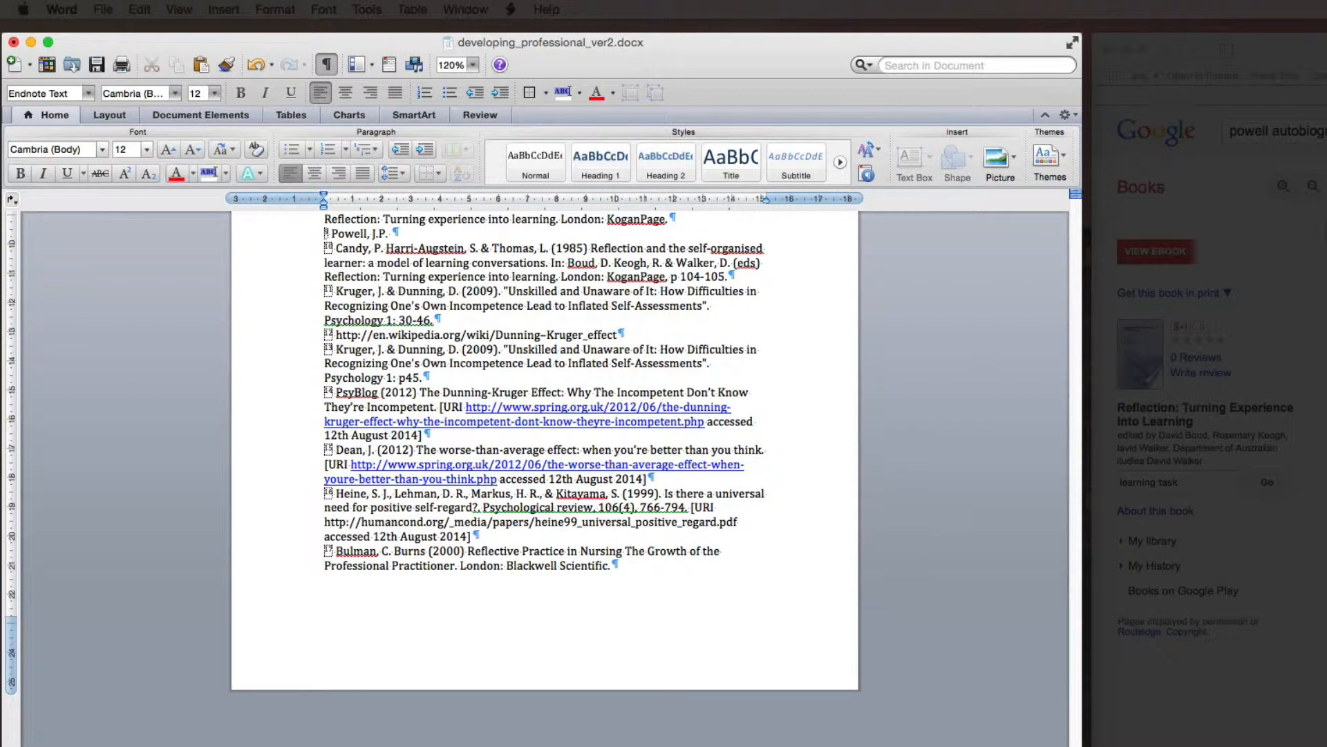
# - Type '(1985) Autobiographical learning.' after 'Powell, J.P.' in the new endnote
pyautogui.write('(1985')
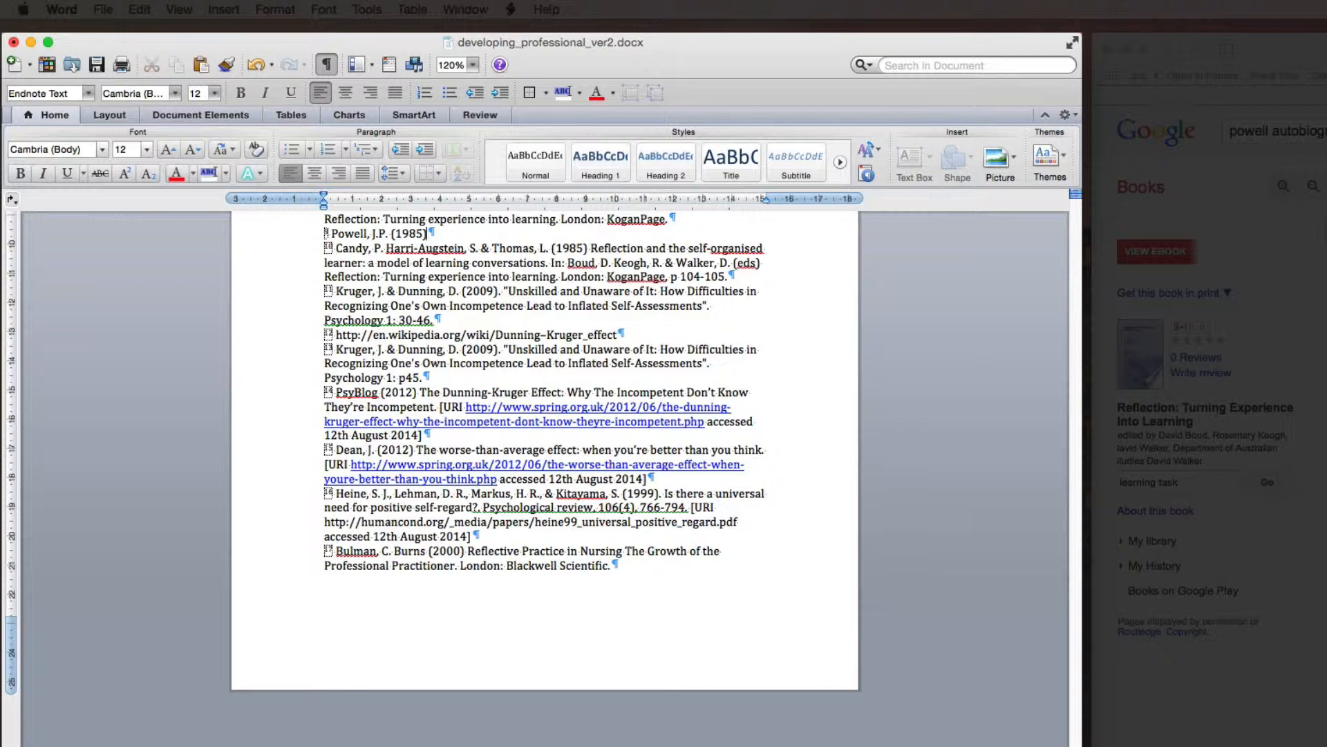
pyautogui.write('Autobigraphical learning.')
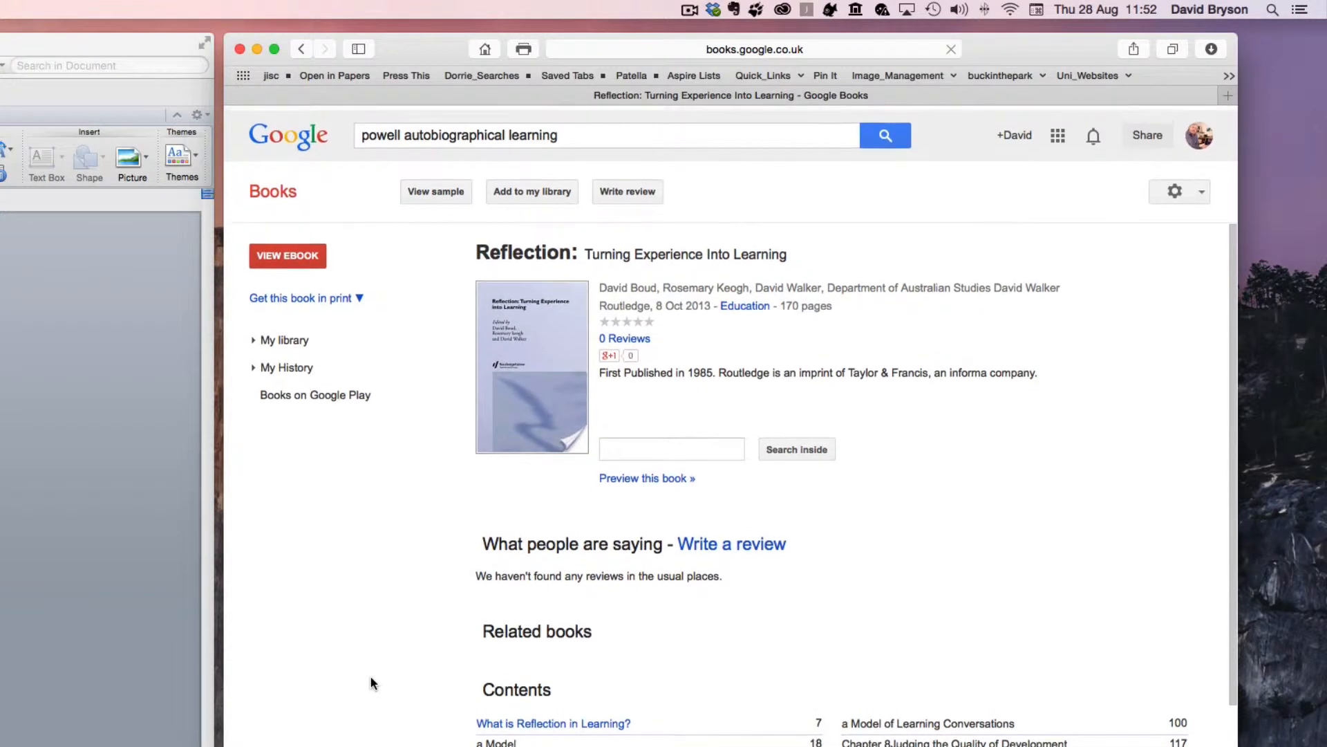
# - View the book's print sellers, choose Amazon.co.uk, and open a new Safari tab
pyautogui.scroll(-3)
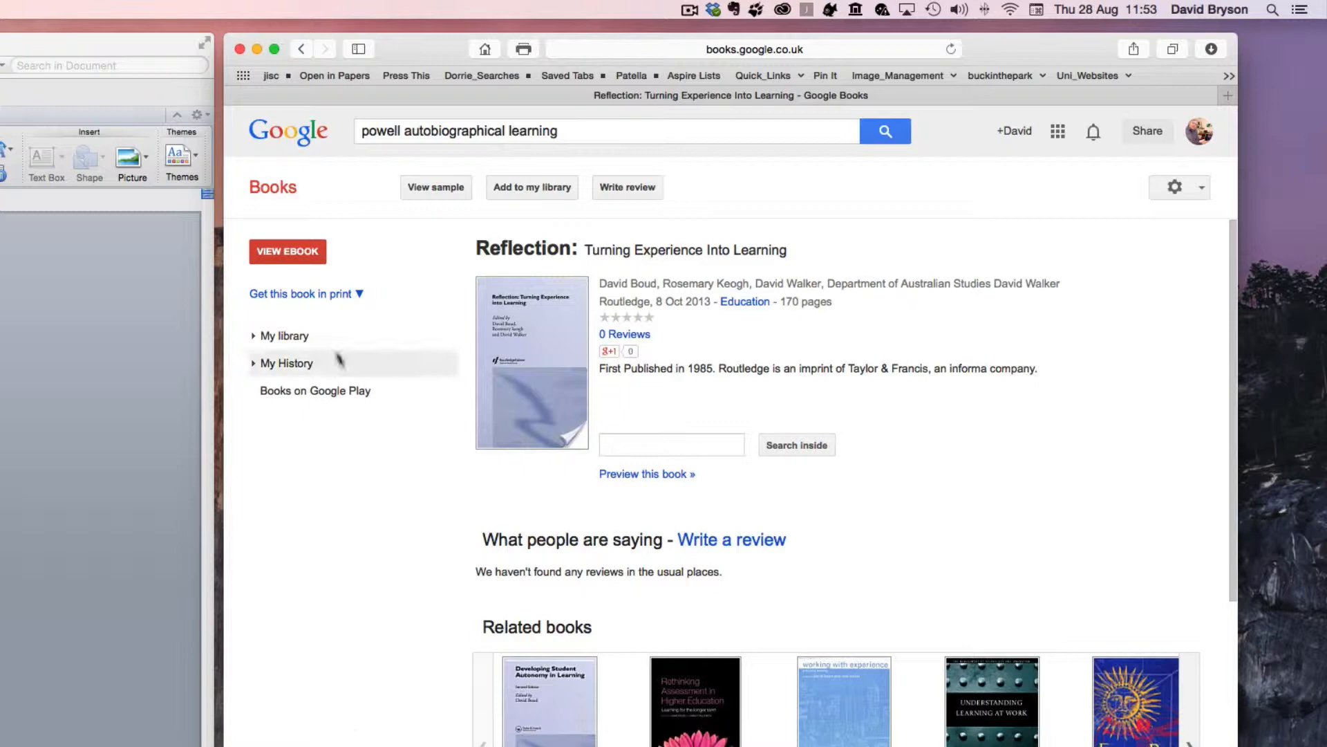
pyautogui.click(302, 293)
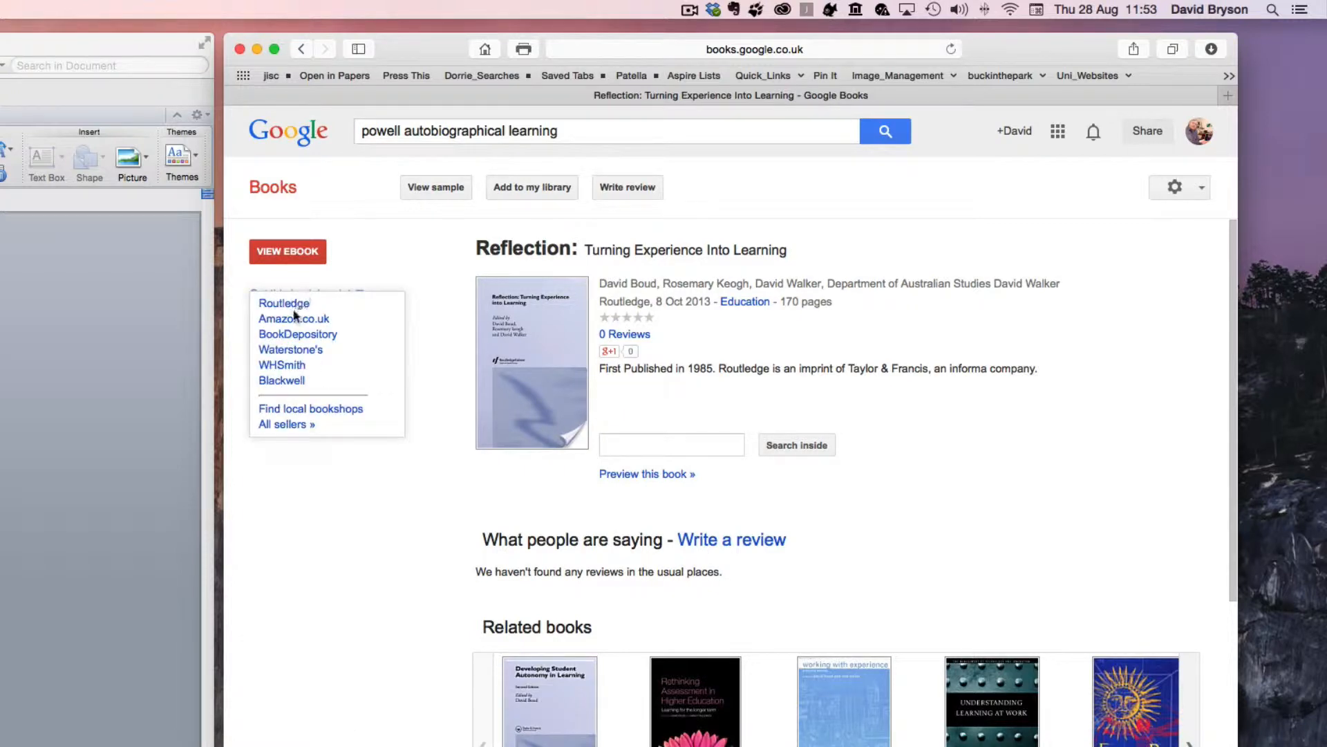
pyautogui.click(293, 318)
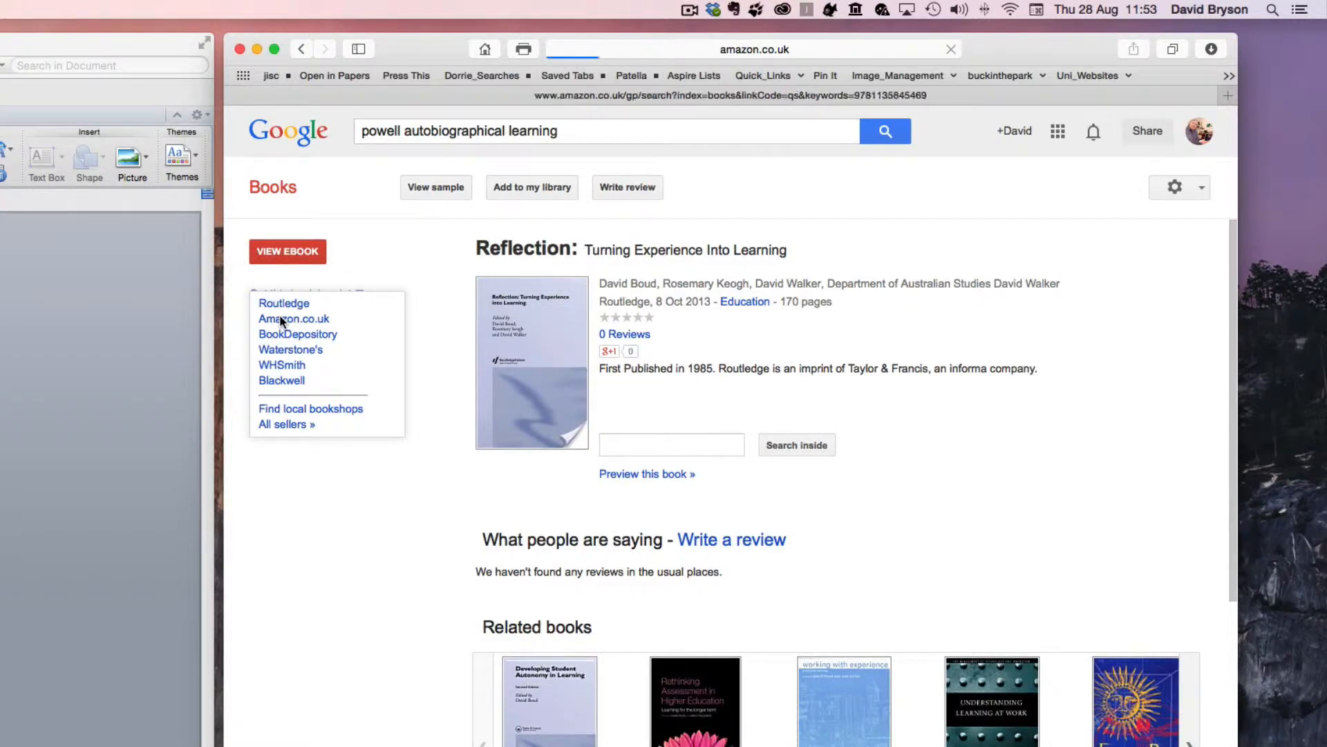
pyautogui.click(293, 318)
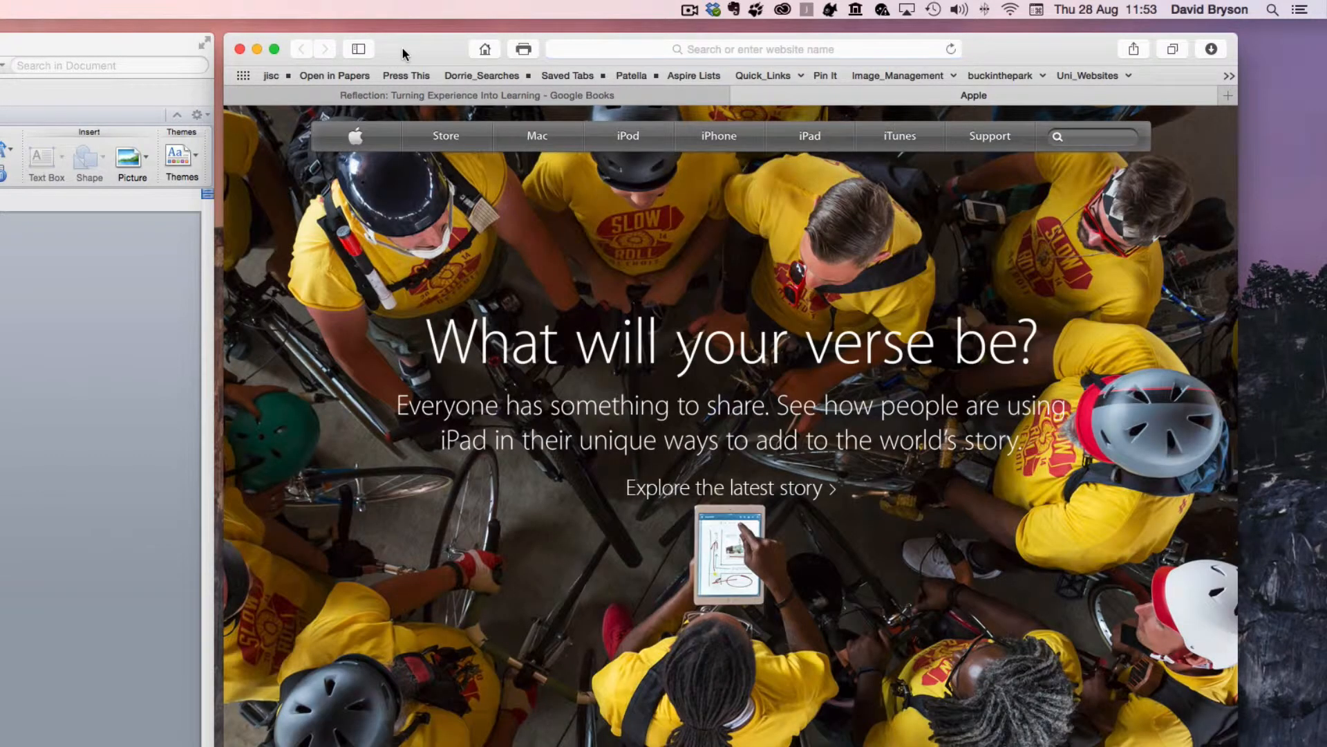
pyautogui.write('www.citethisforme.com')
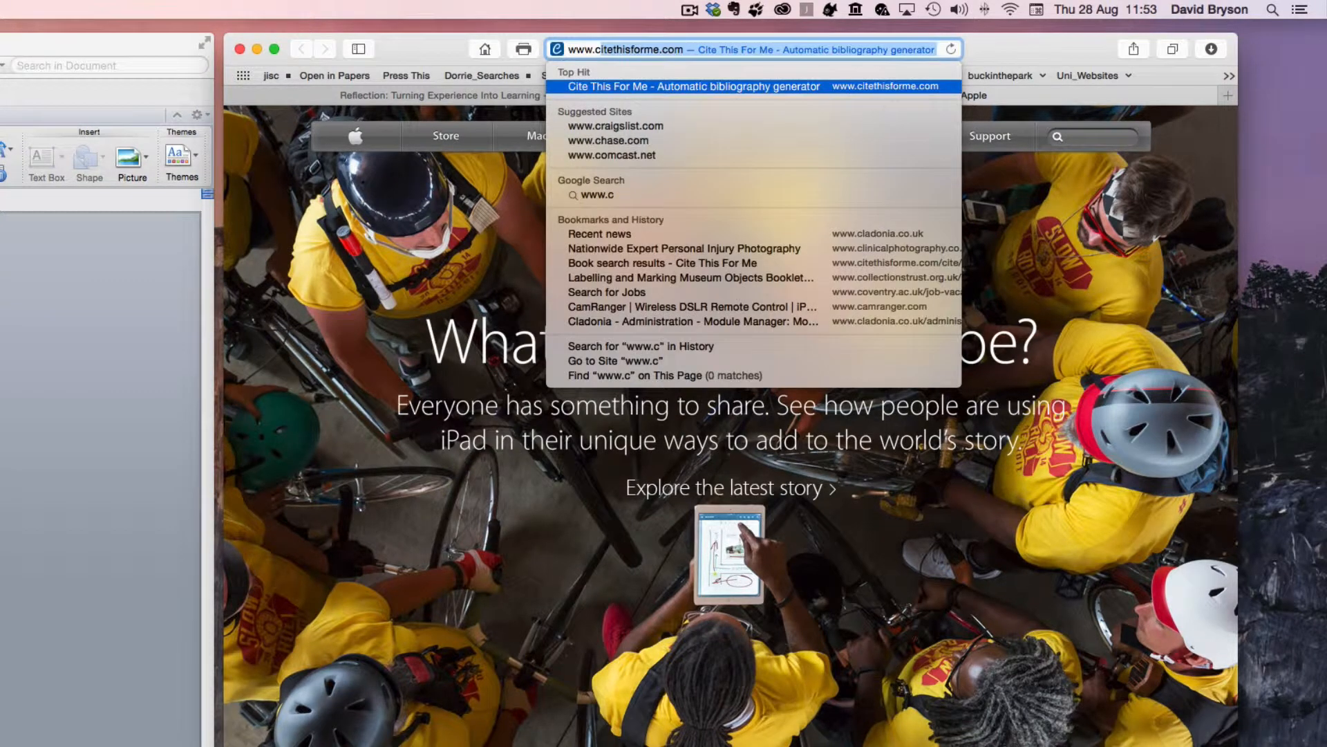
pyautogui.click(694, 86)
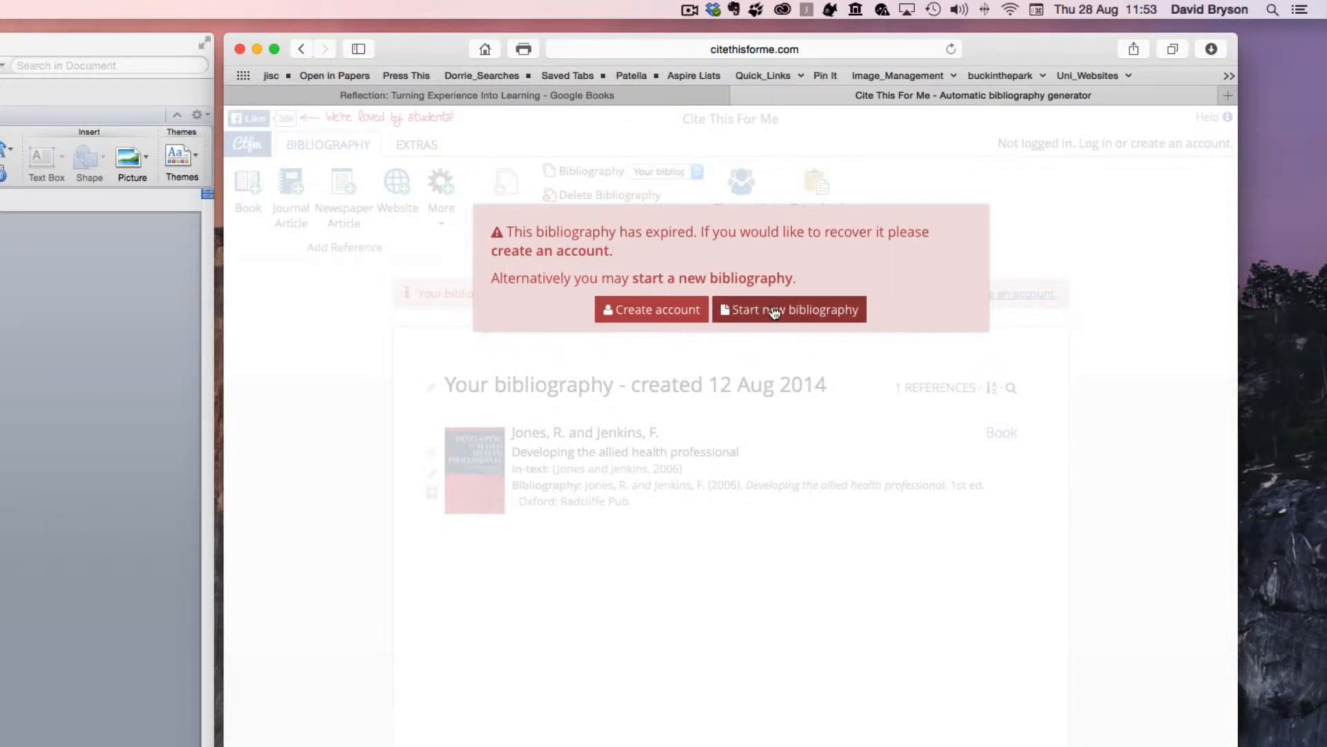
pyautogui.click(788, 309)
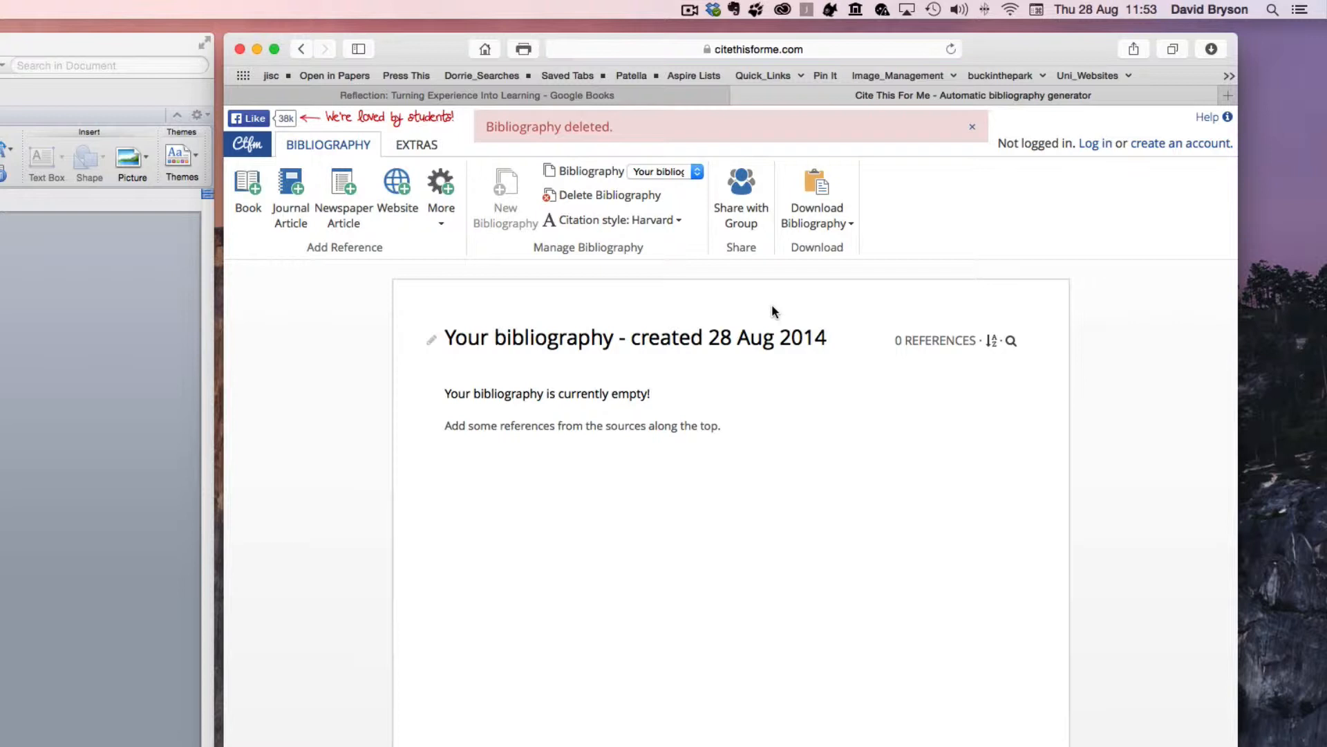
pyautogui.moveTo(333, 516)
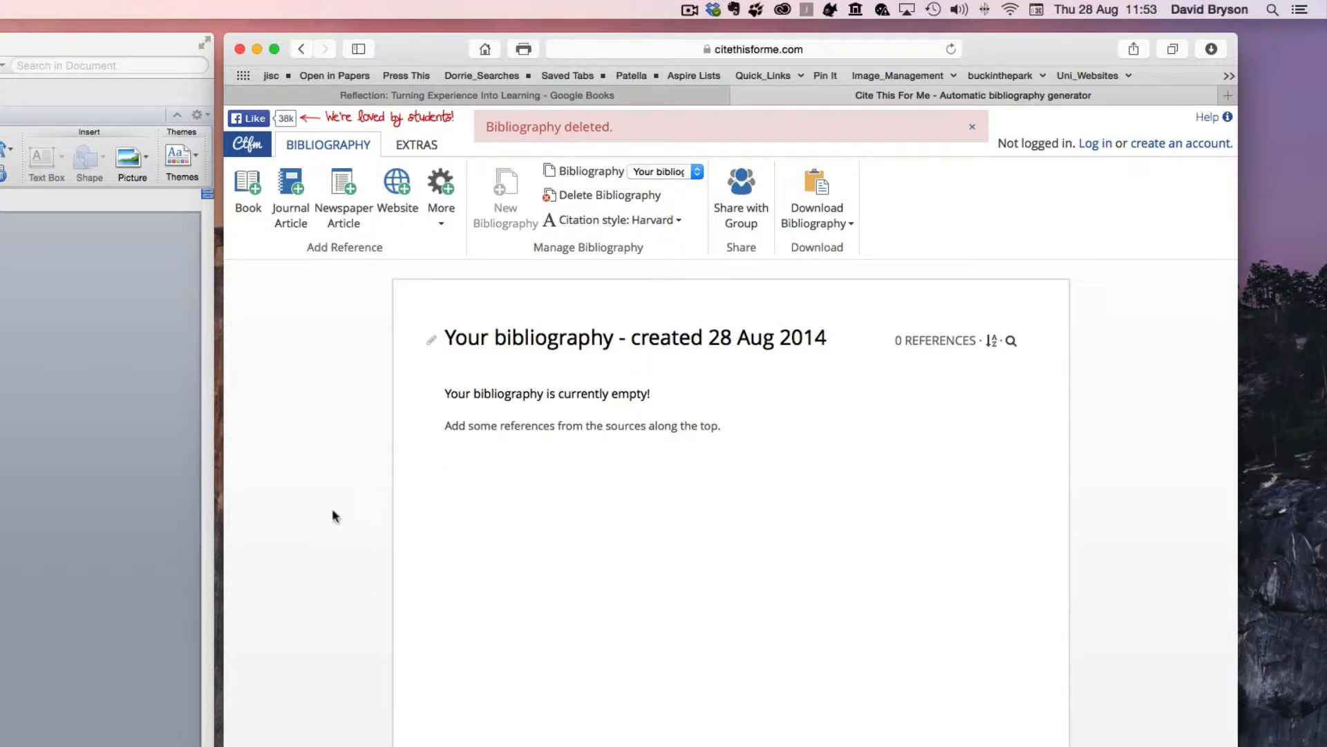
pyautogui.moveTo(356, 322)
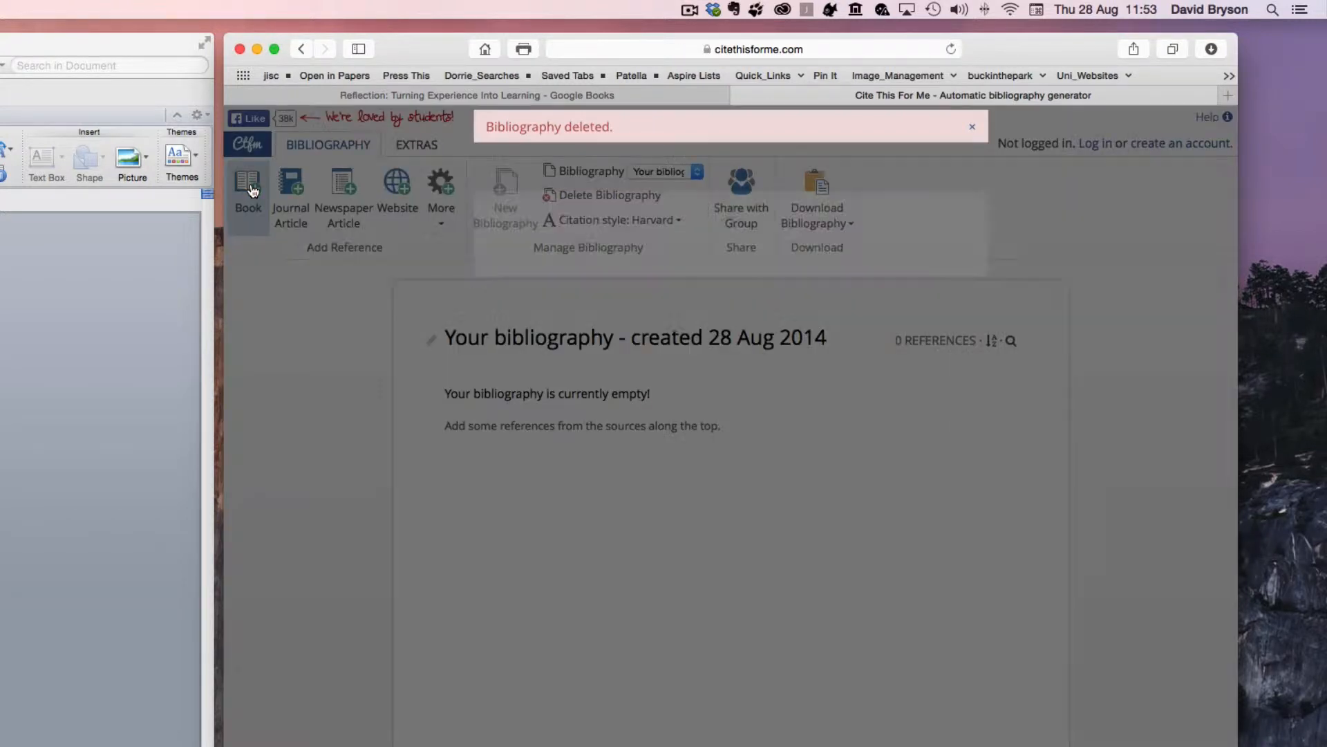
pyautogui.click(247, 187)
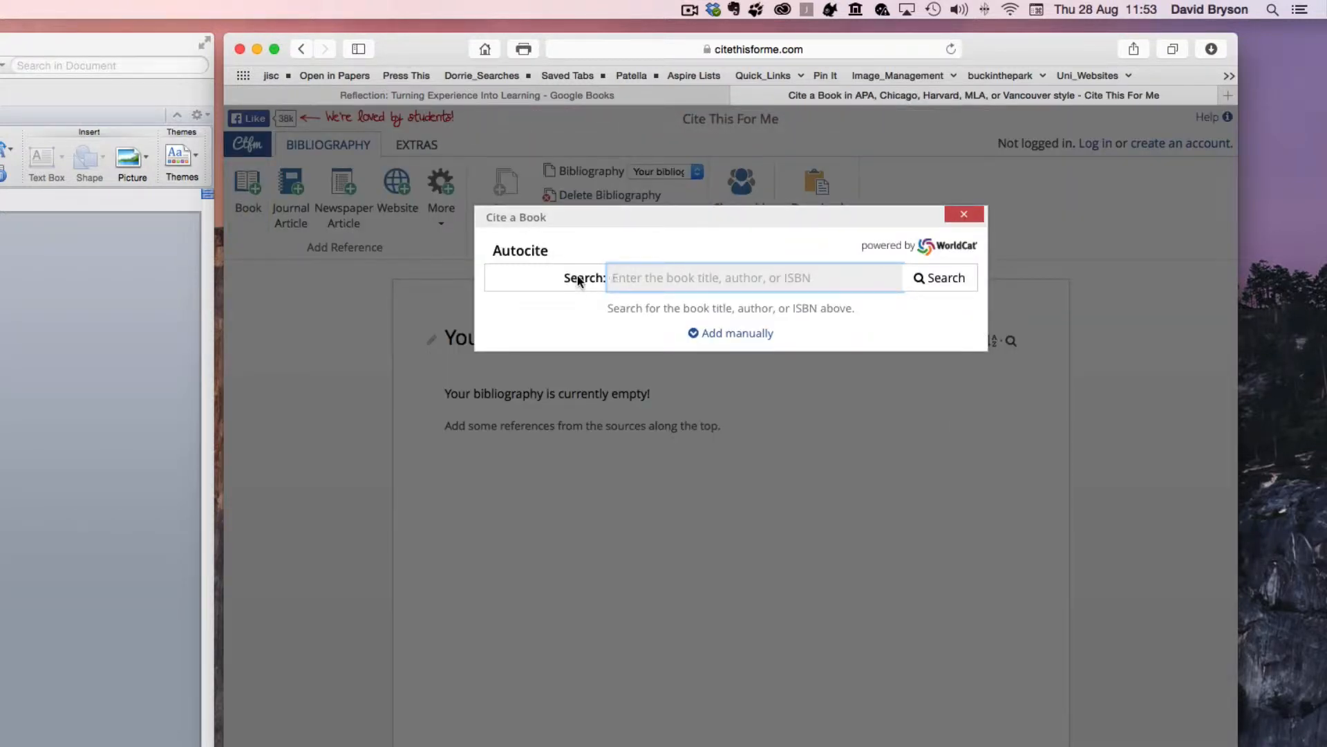
pyautogui.write('9781135845469')
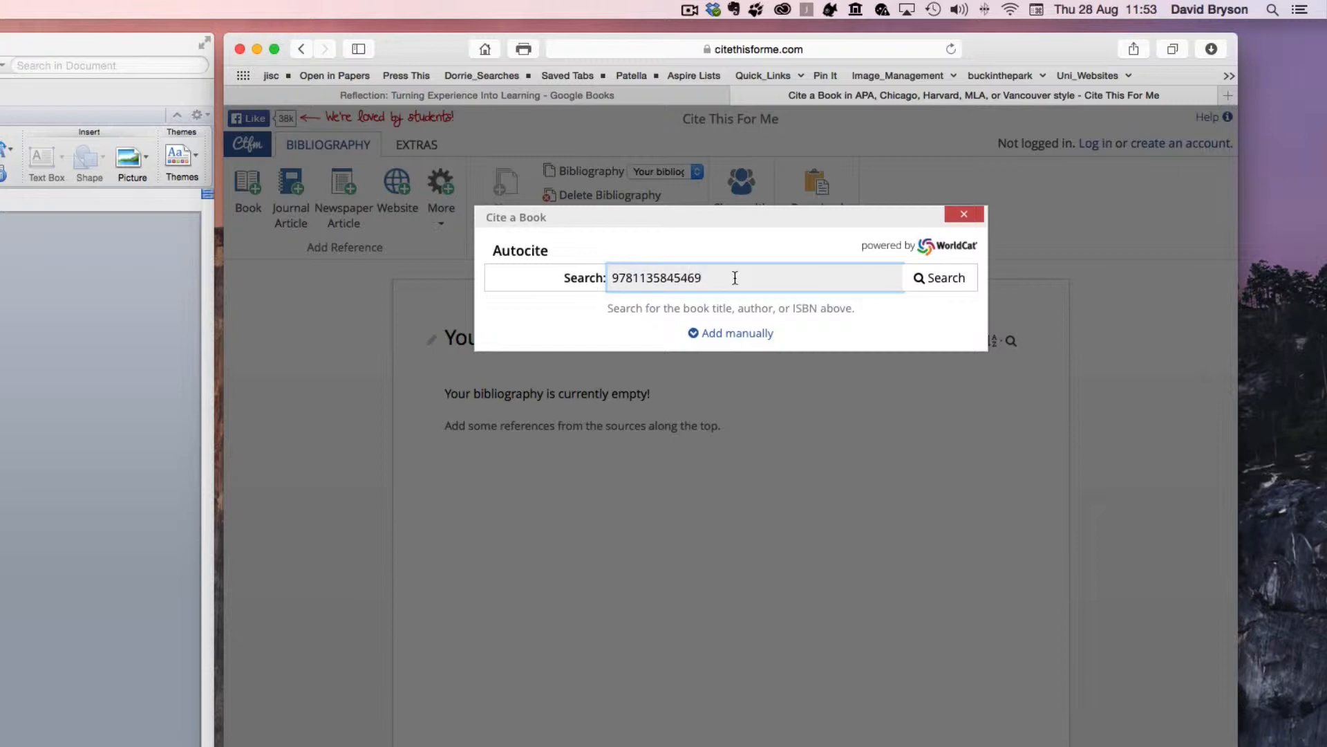
pyautogui.click(939, 278)
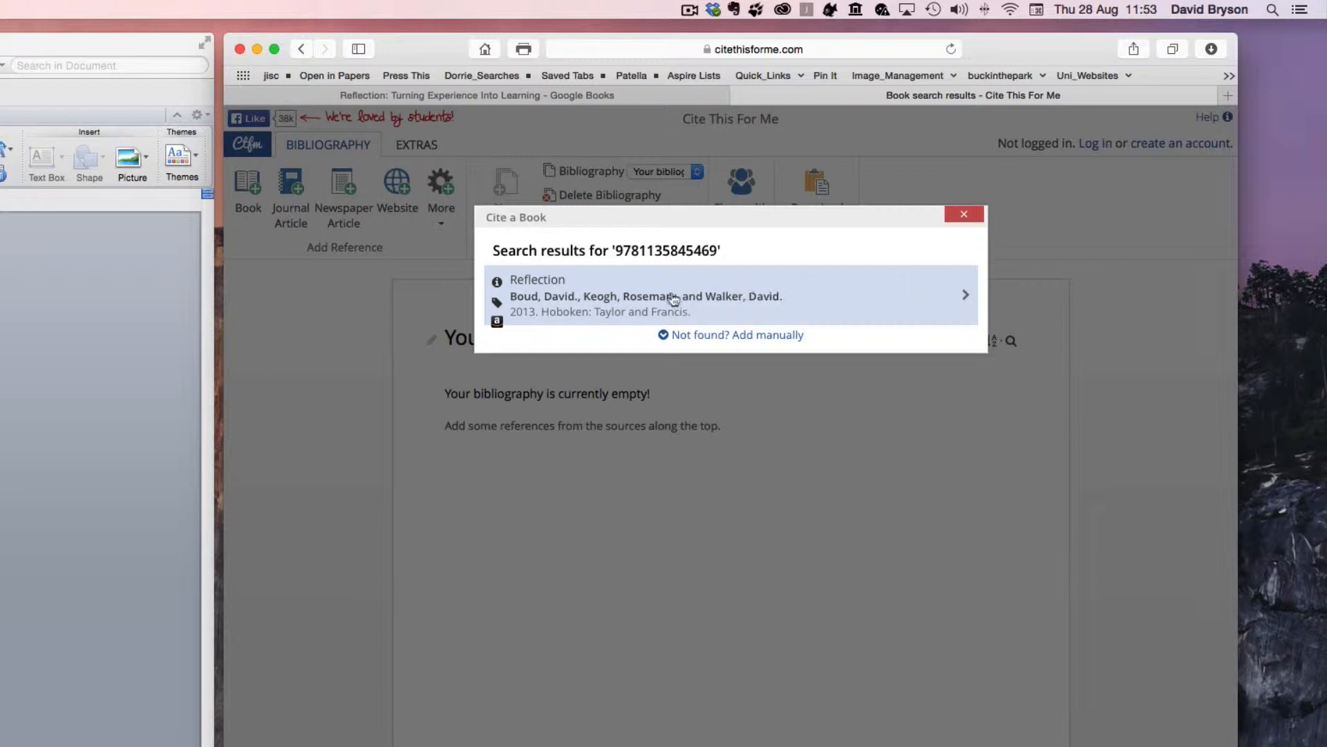
pyautogui.moveTo(697, 307)
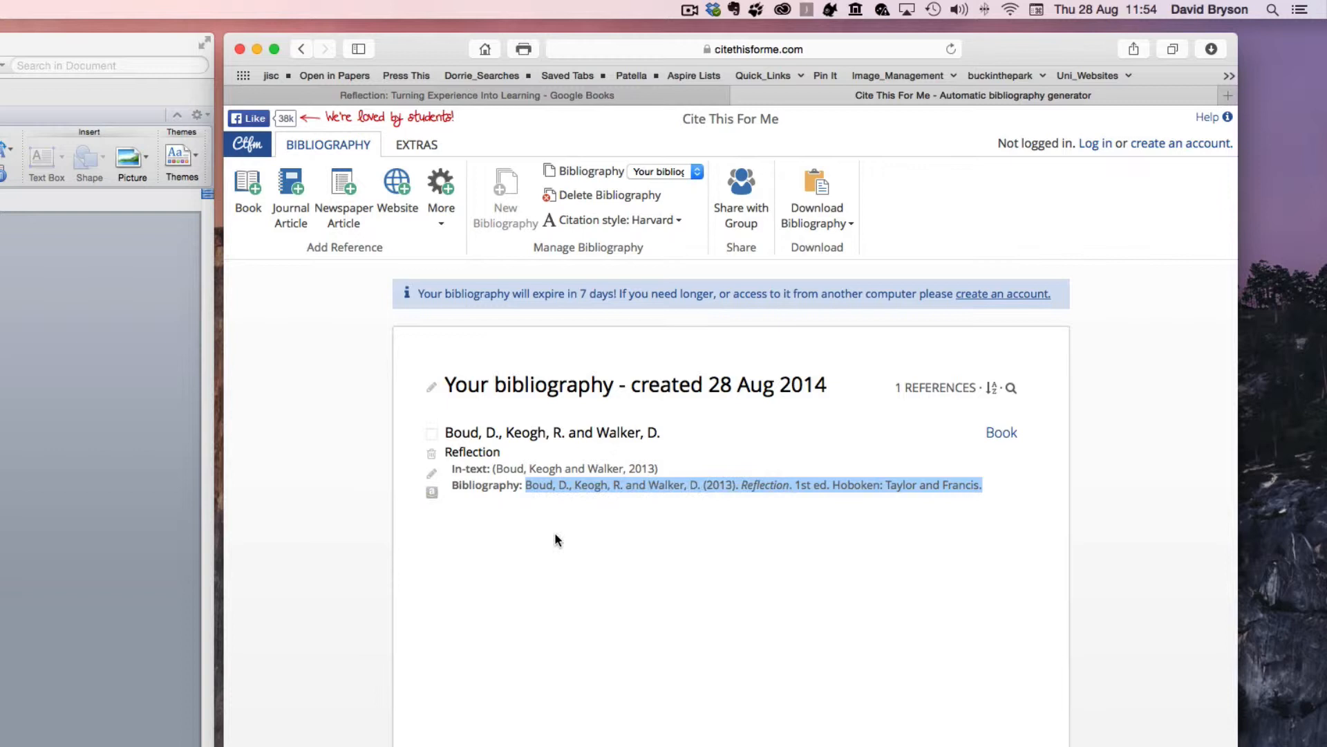
pyautogui.moveTo(542, 538)
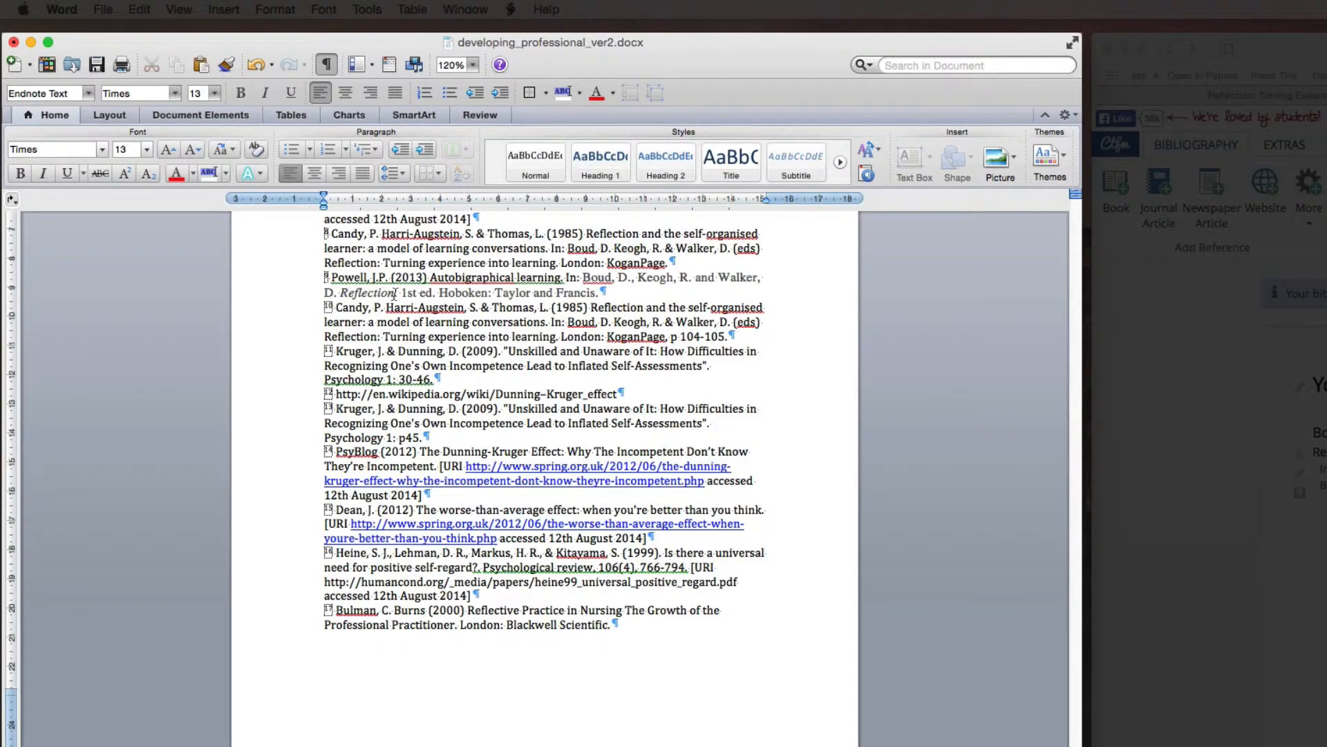
# - Correct the pasted book title in the Powell endnote and set the note to Cambria 12
pyautogui.click(264, 91)
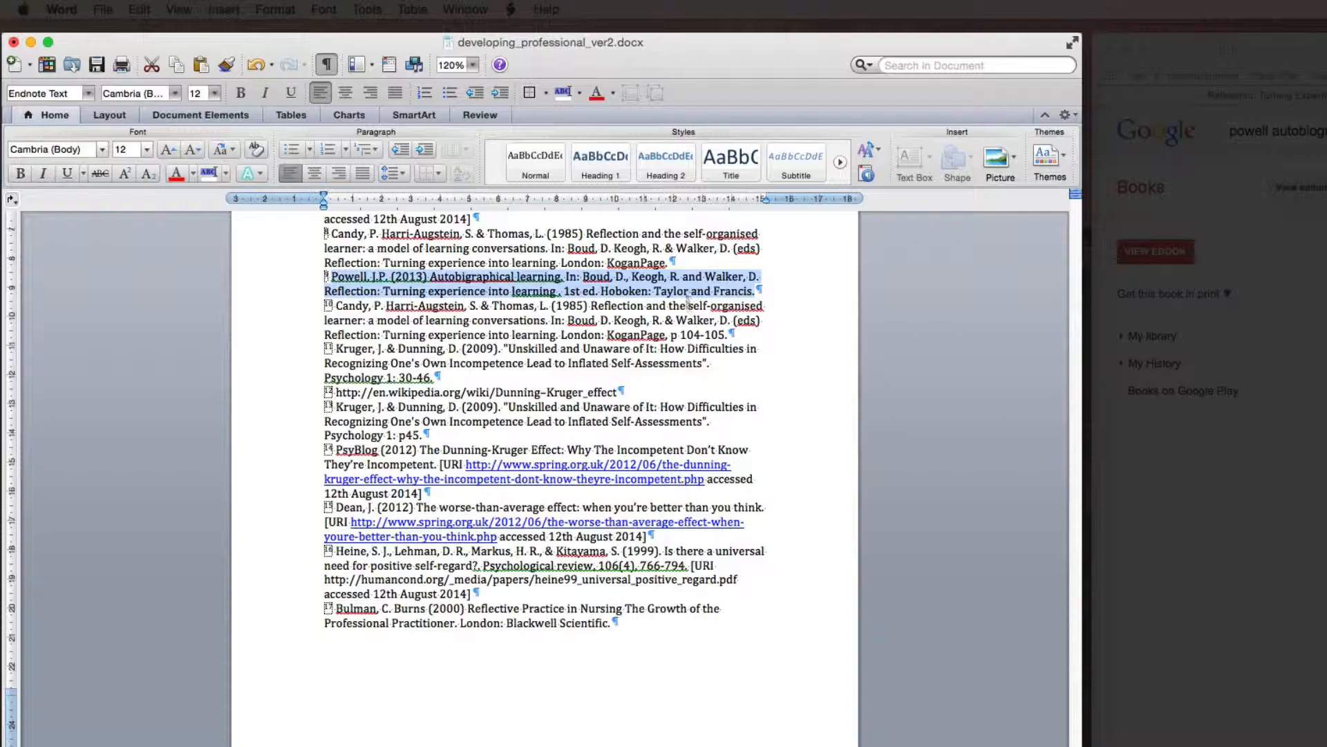
pyautogui.click(568, 290)
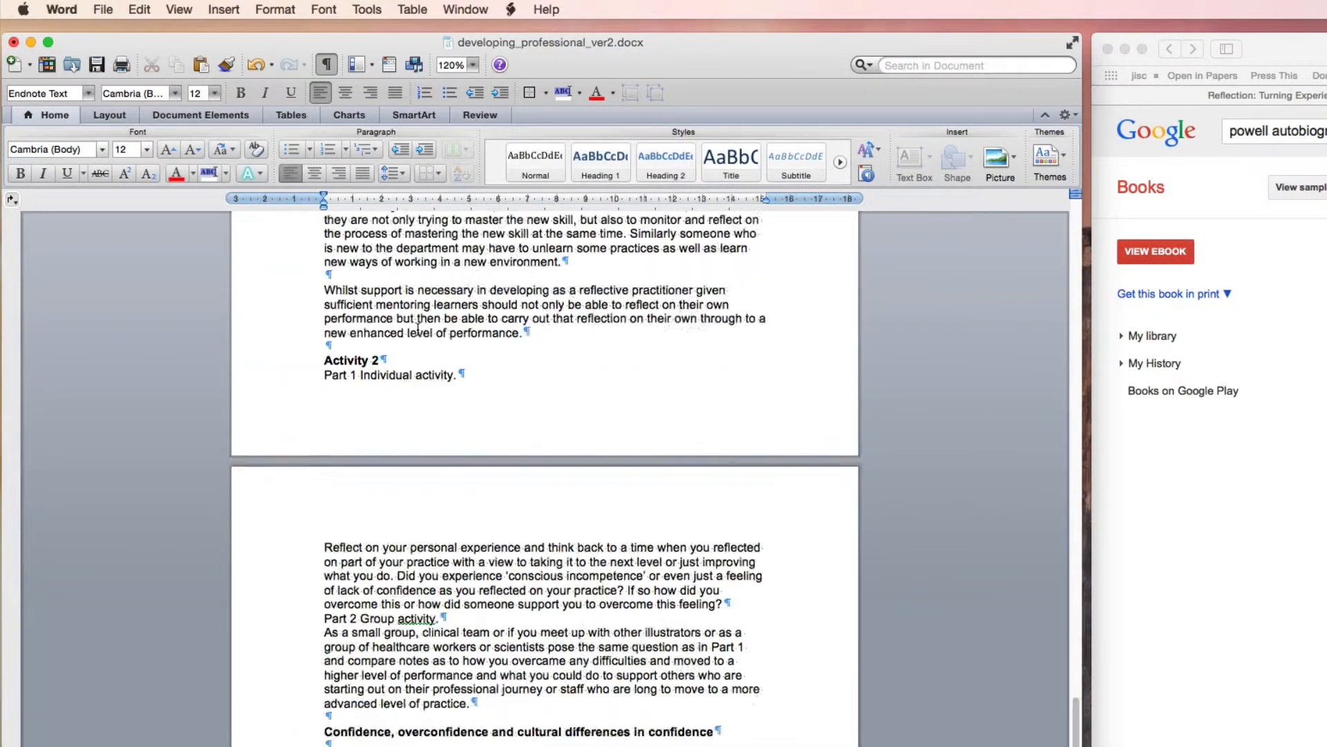
# - Scroll to the Powell quote and check its endnote reference mark
pyautogui.scroll(-3)
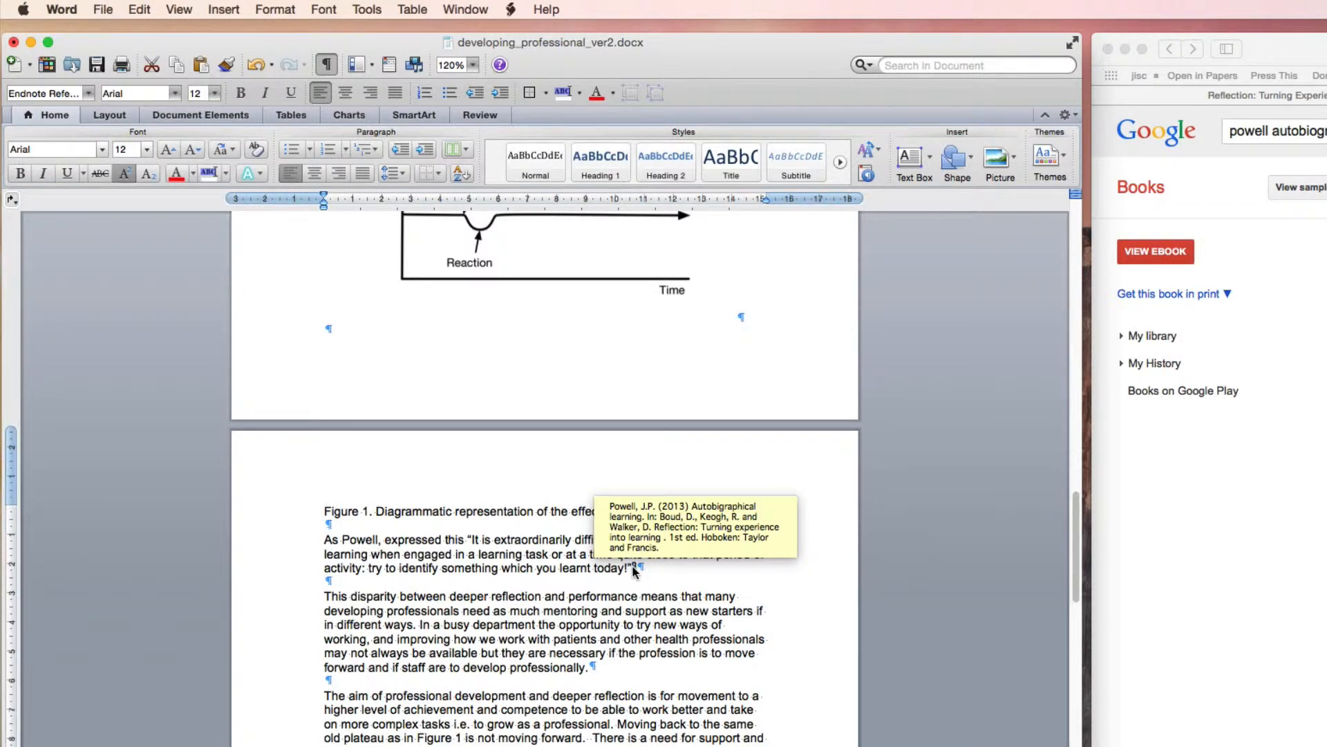
pyautogui.moveTo(634, 571)
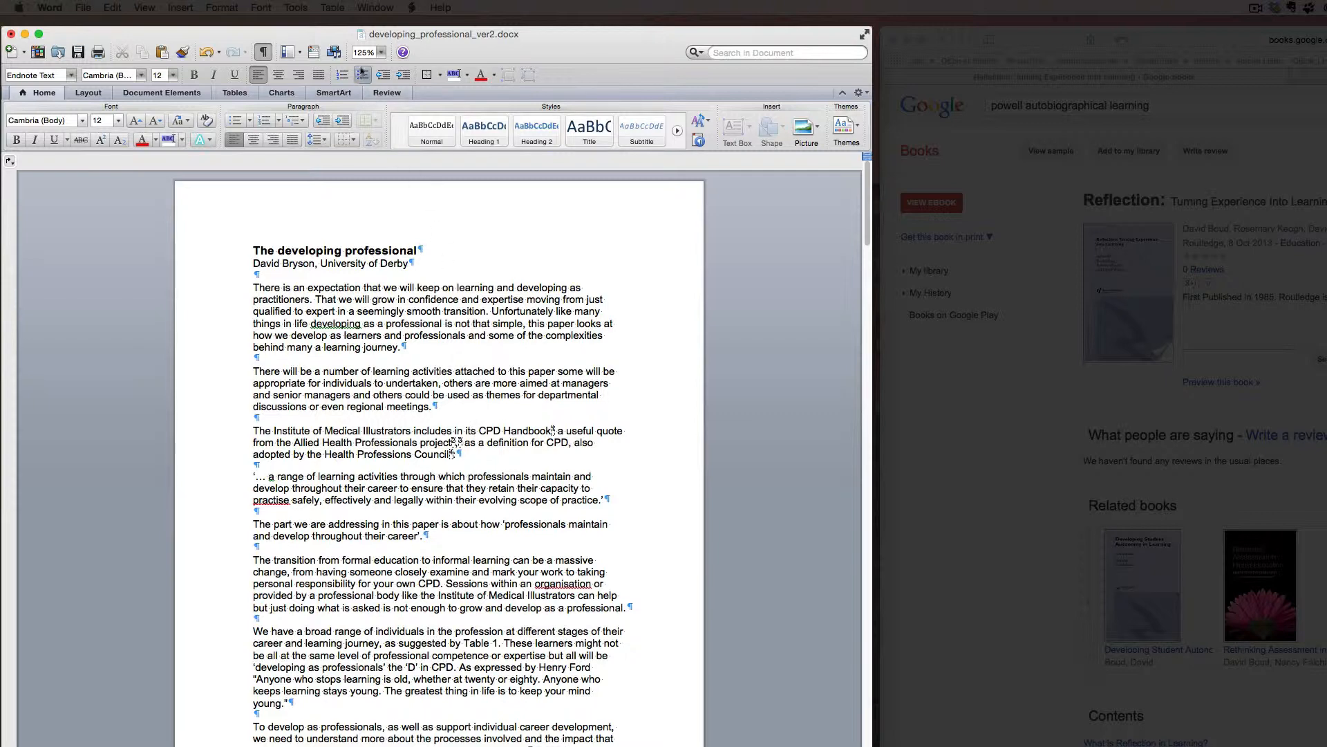
# - Set the page zoom to 200% from the toolbar Zoom list
pyautogui.click(381, 51)
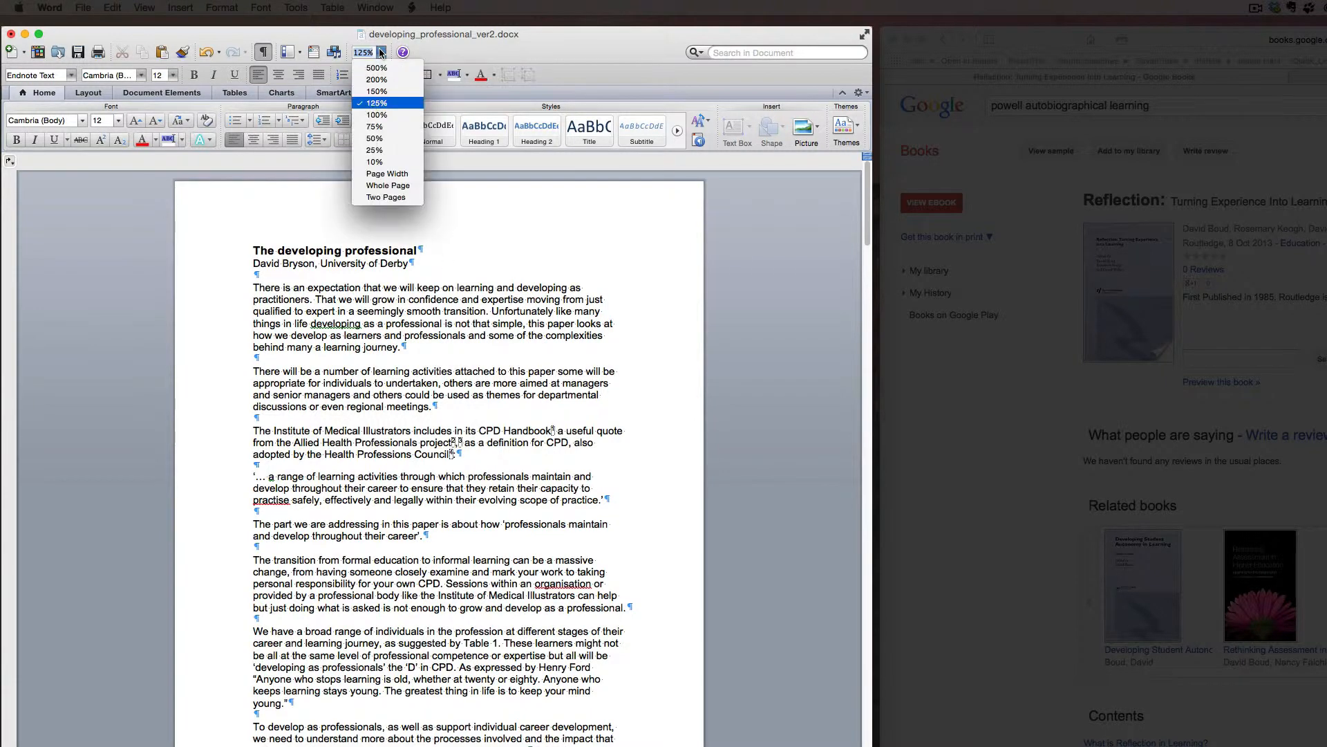
pyautogui.click(376, 102)
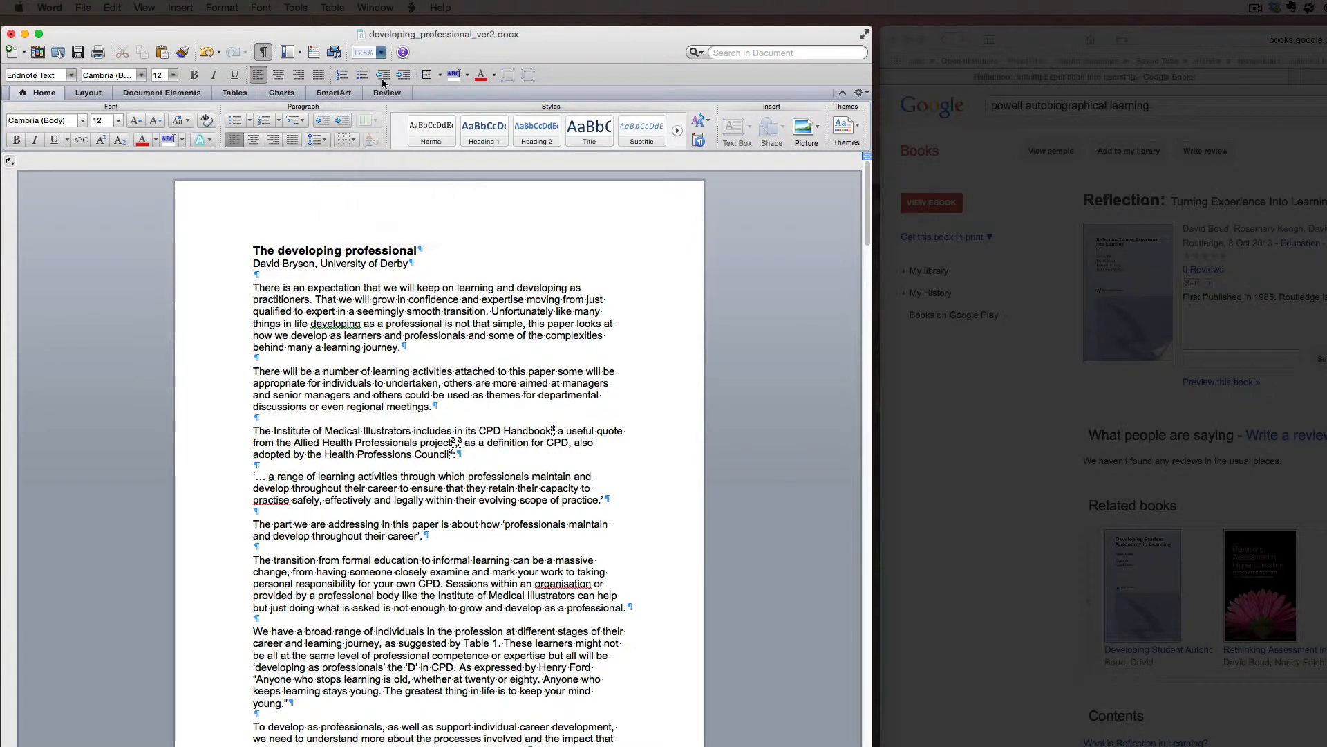
pyautogui.click(383, 51)
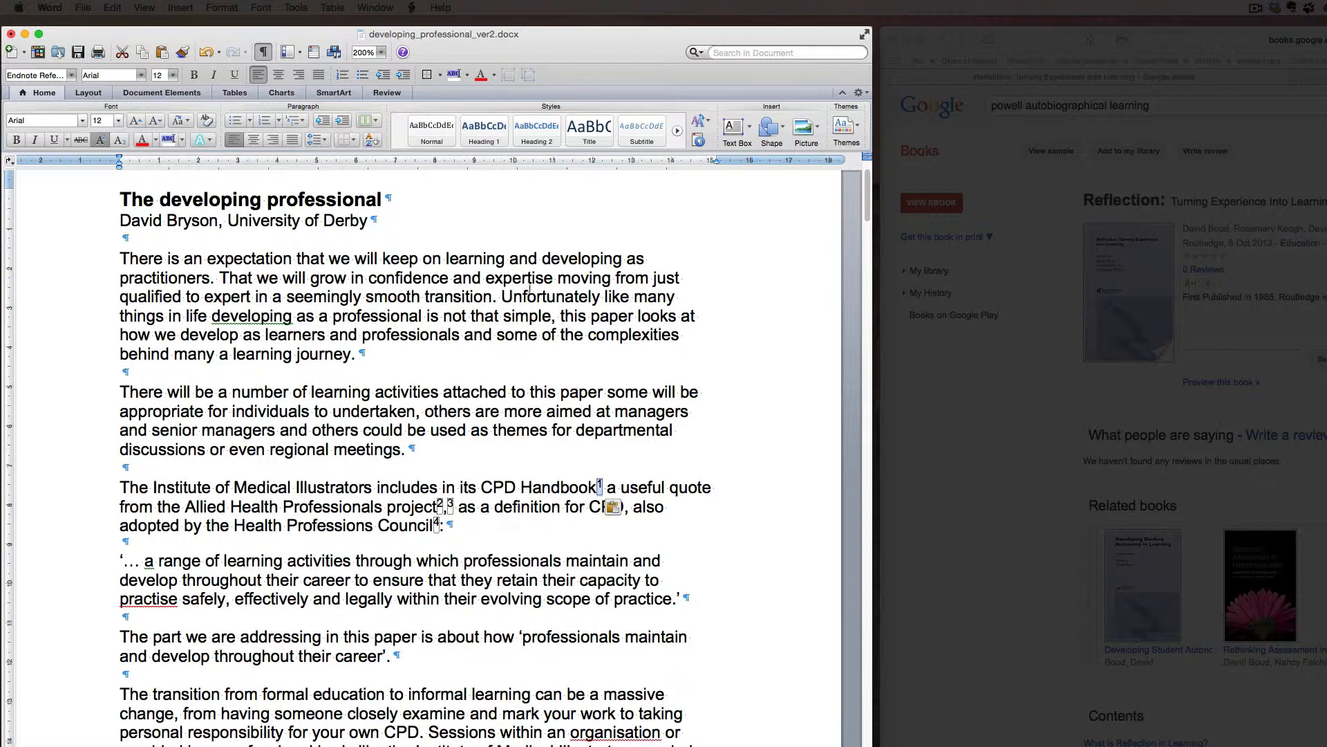
pyautogui.moveTo(491, 356)
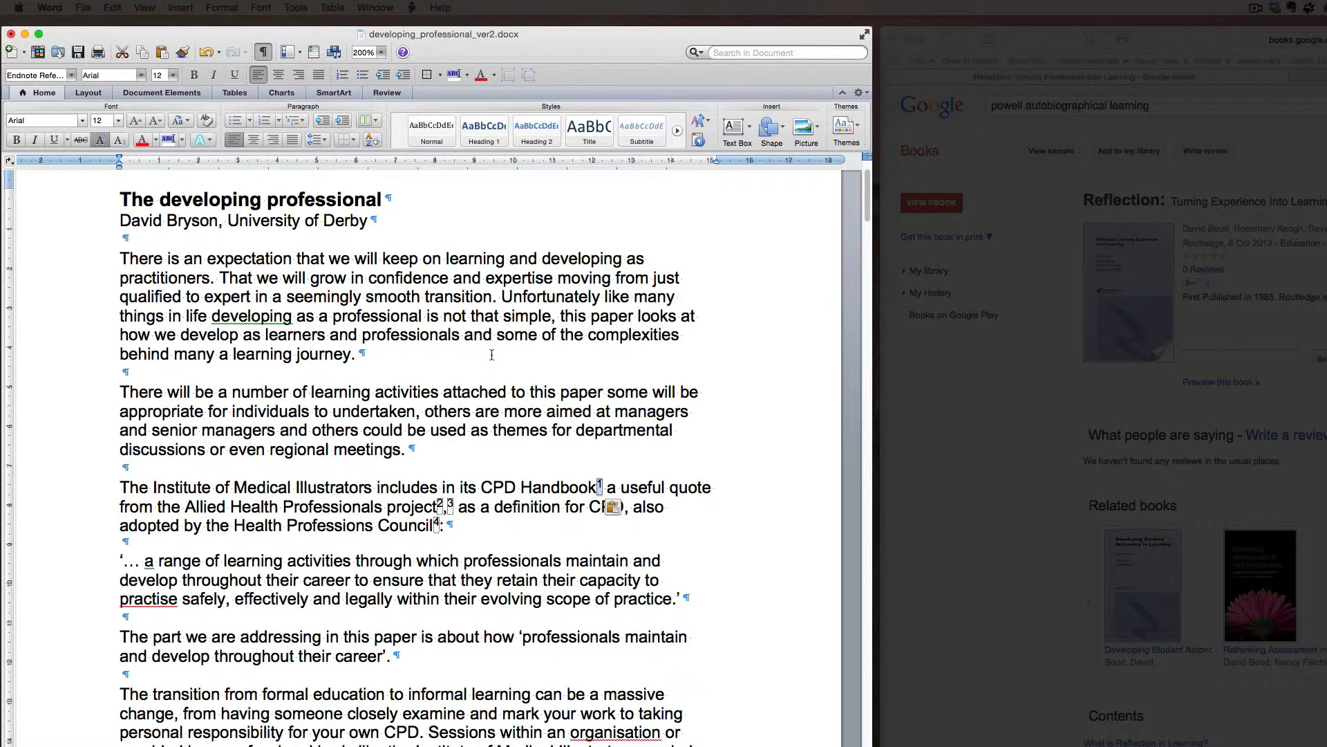